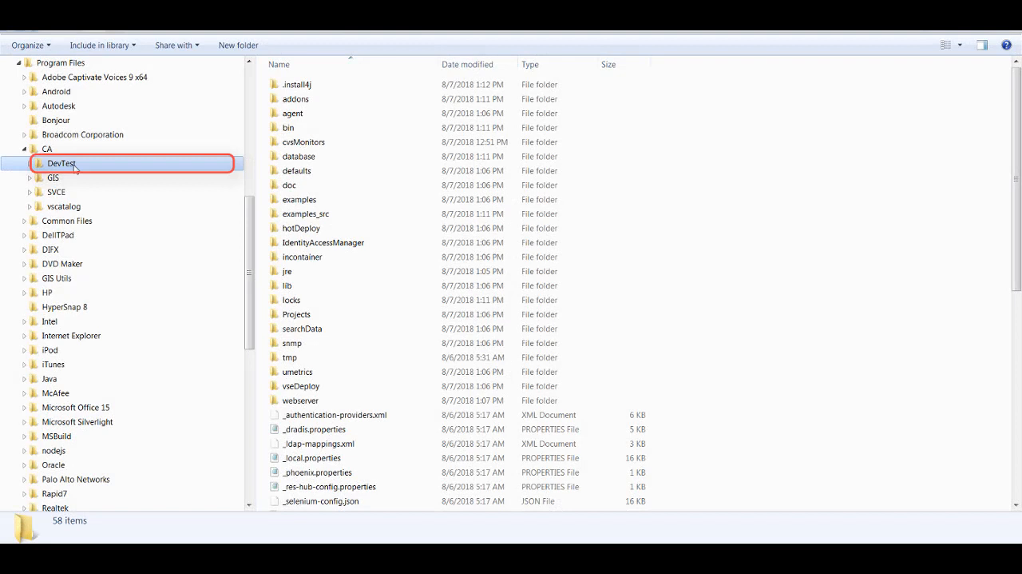
mouse_move(322, 242)
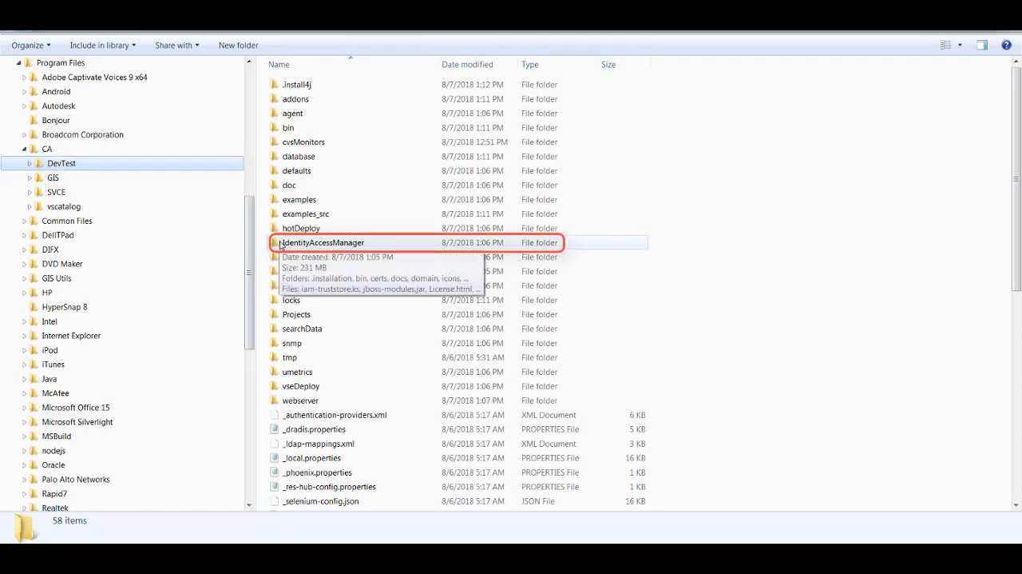
- Launch IdentityAccessManager.exe from the DevTest IdentityAccessManager folder
double_click(322, 242)
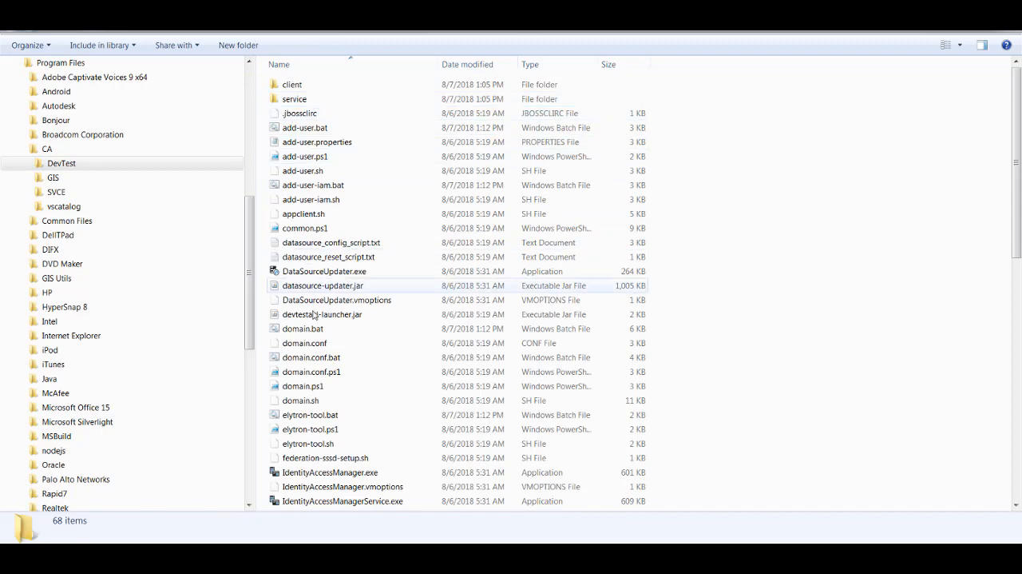
click(329, 472)
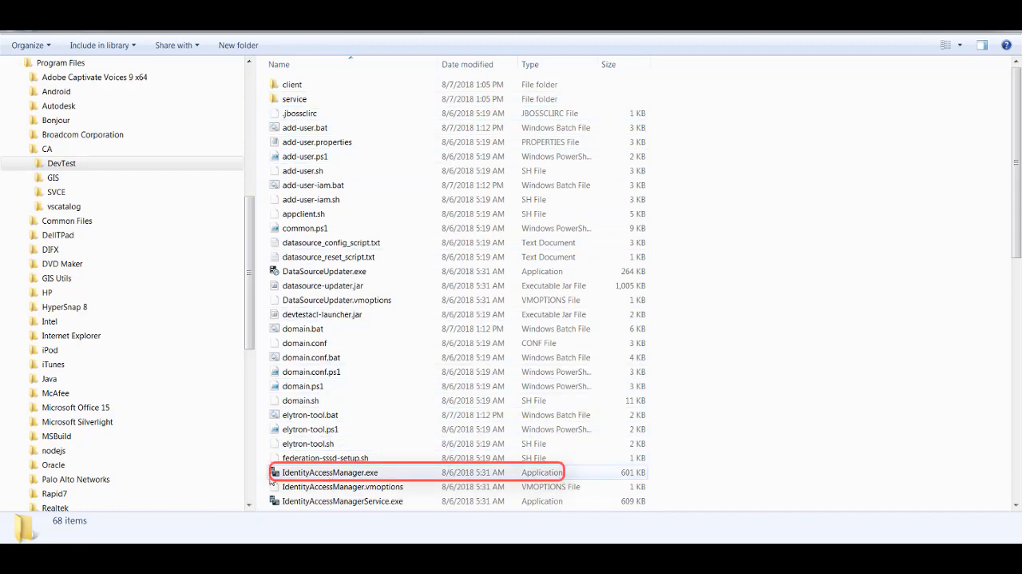
double_click(329, 471)
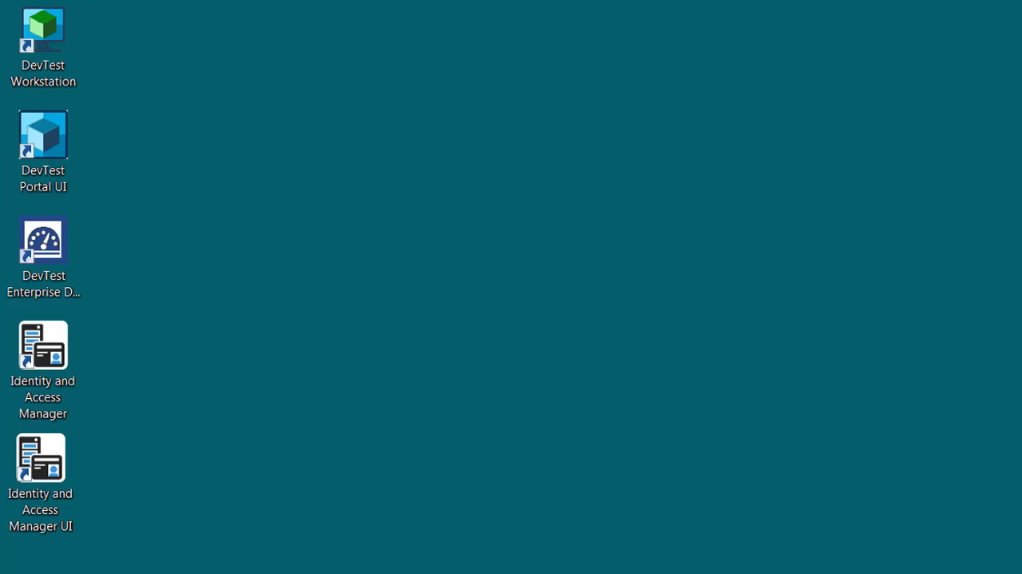
- Start the Identity and Access Manager UI from its desktop shortcut
click(40, 457)
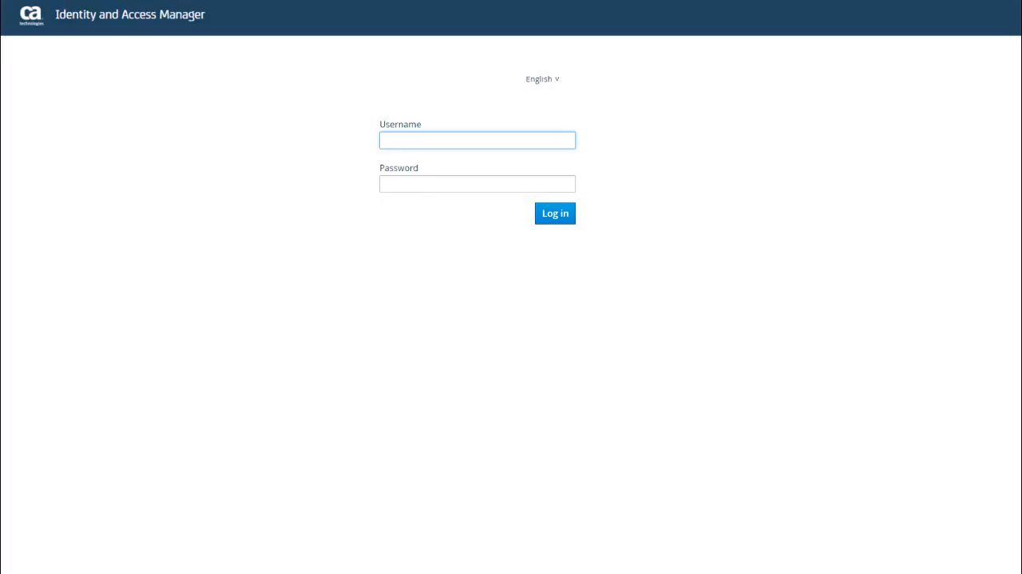
- Log in to the console as admin with the admin password
click(477, 140)
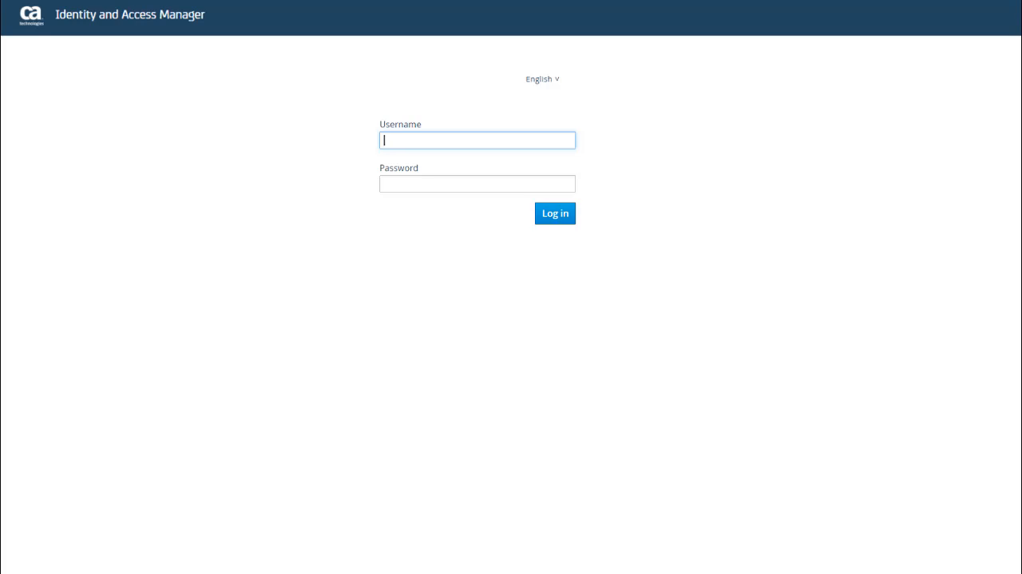
text(admin)
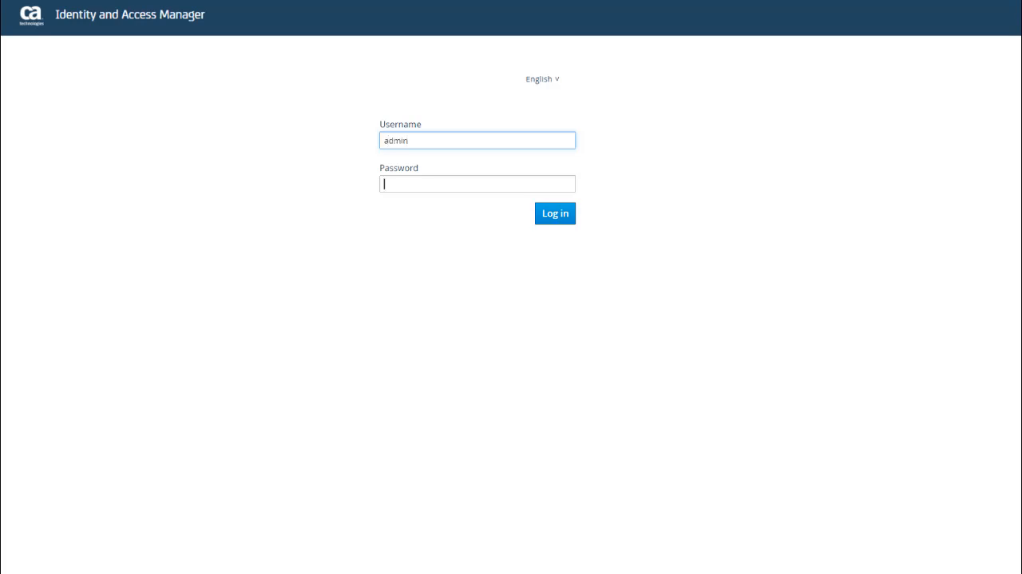
text(•••••)
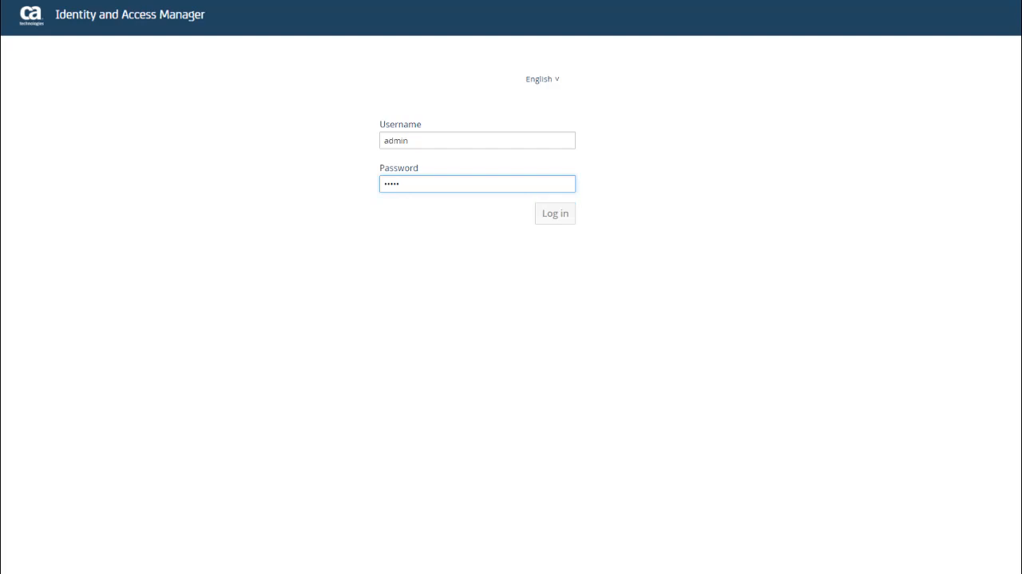
click(554, 213)
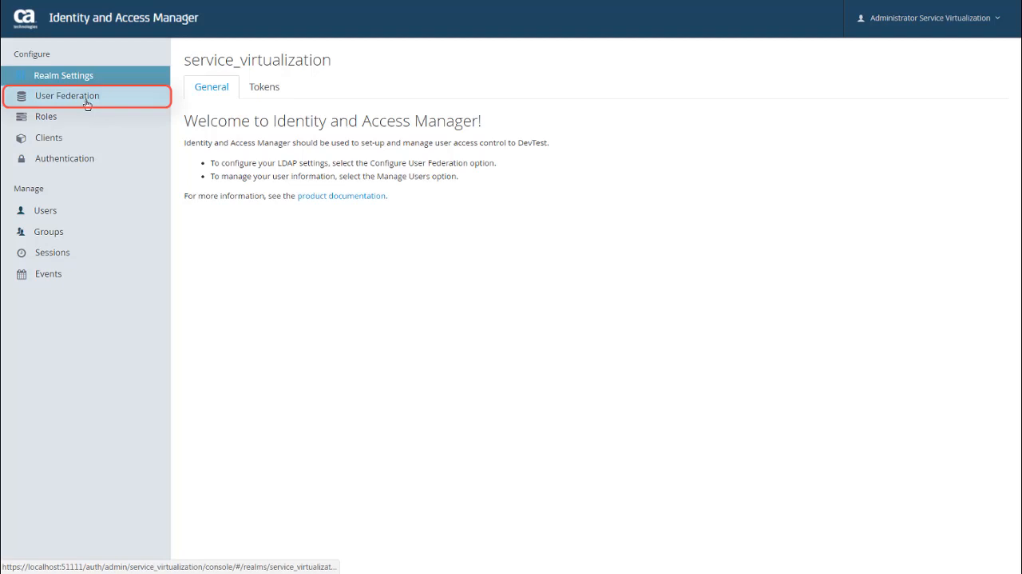
- Under User Federation, add a new ldap user storage provider
click(67, 95)
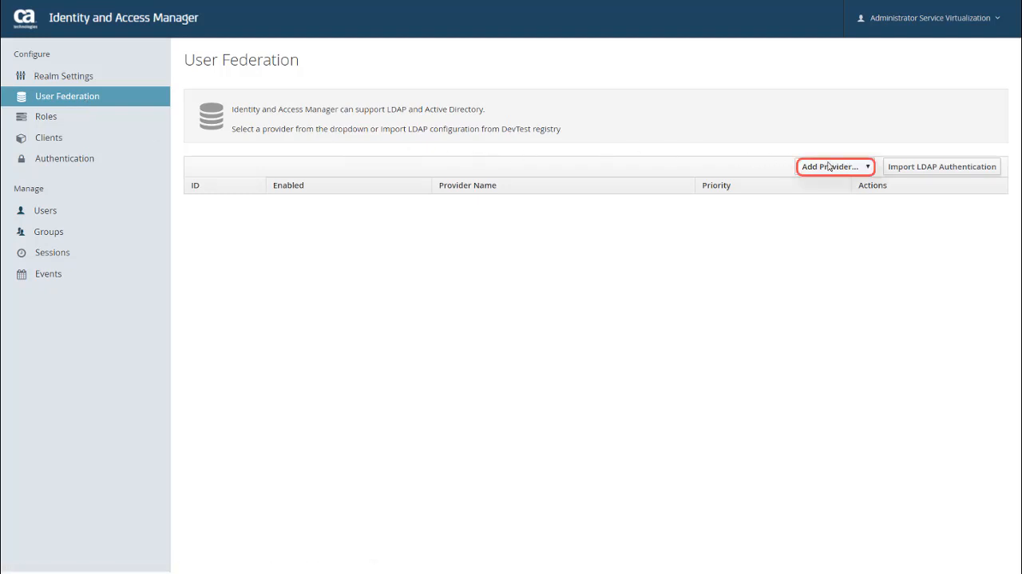
click(831, 166)
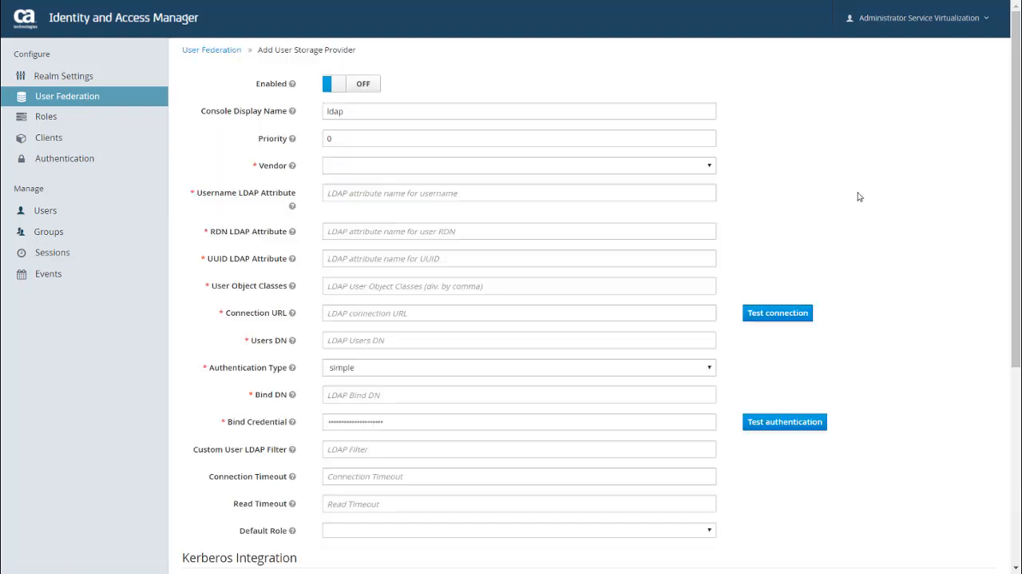
- Switch the new LDAP provider to Enabled and scroll through its settings
click(352, 84)
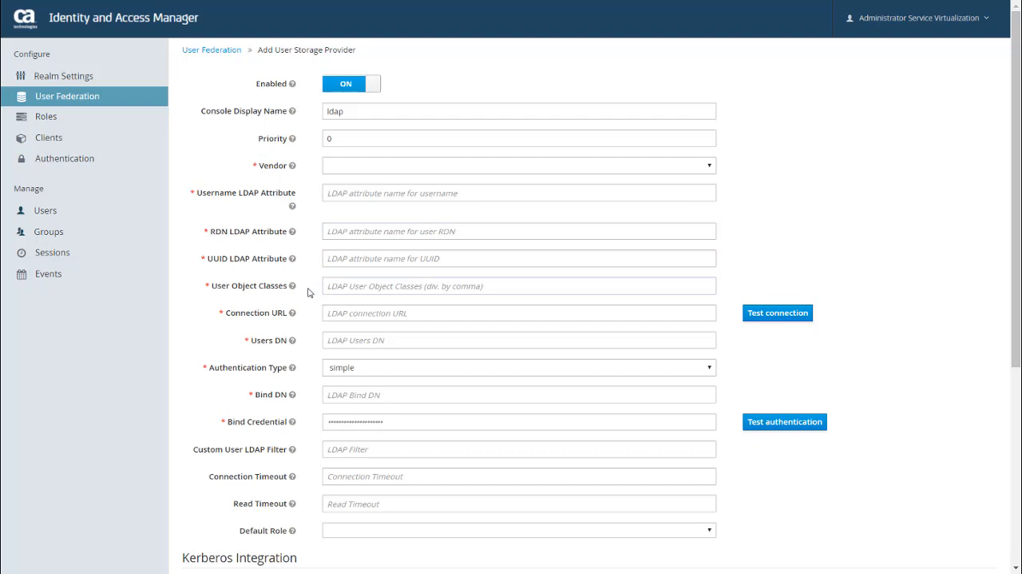
mouse_move(294, 285)
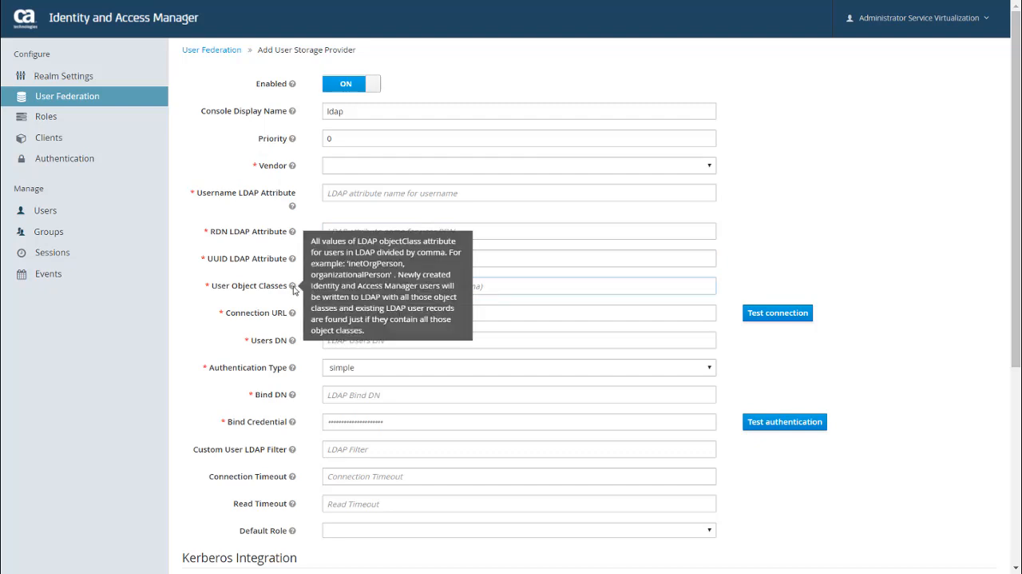
mouse_move(293, 312)
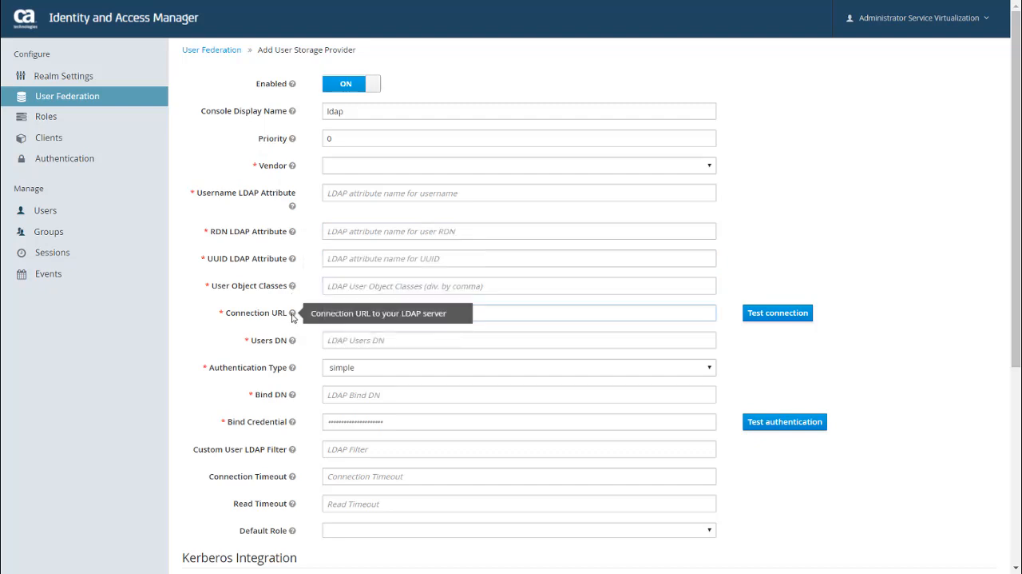
mouse_move(259, 341)
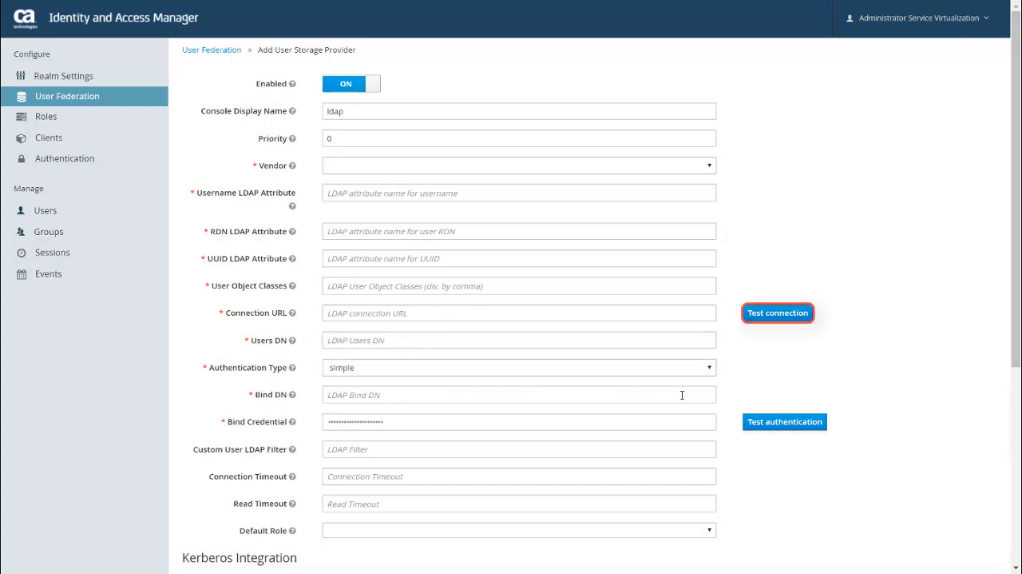
mouse_move(785, 420)
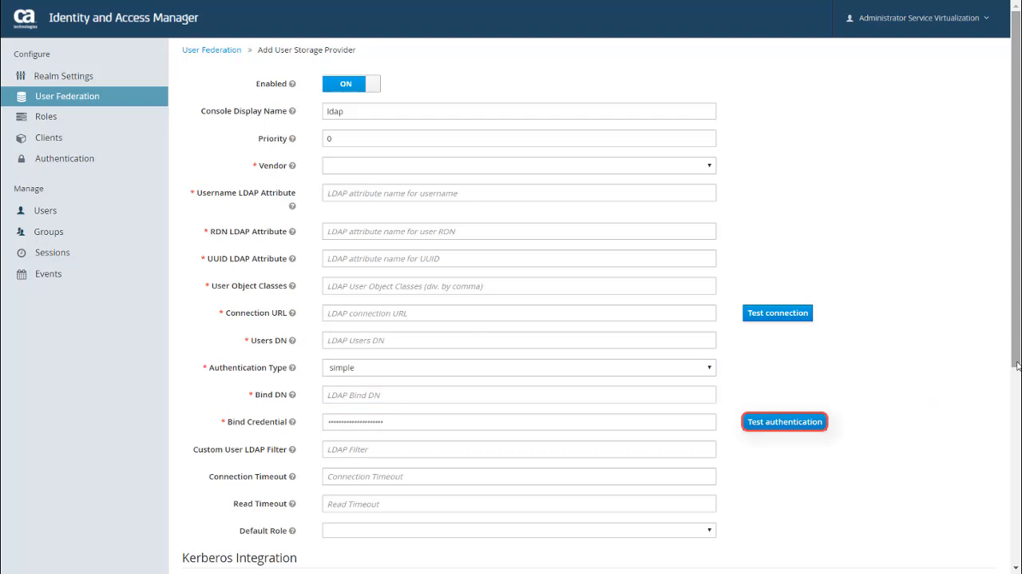
scroll(down, 3)
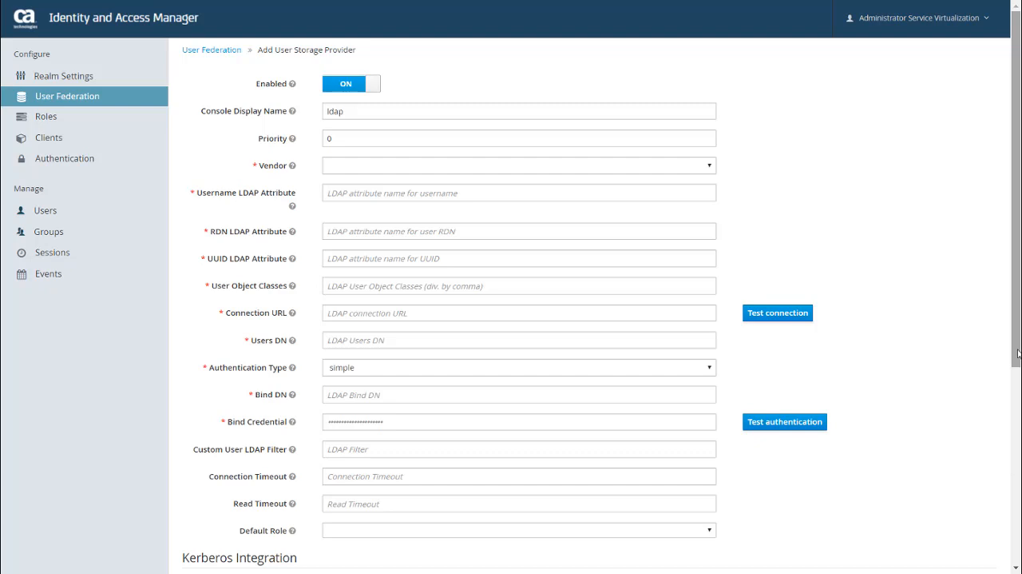
mouse_move(743, 294)
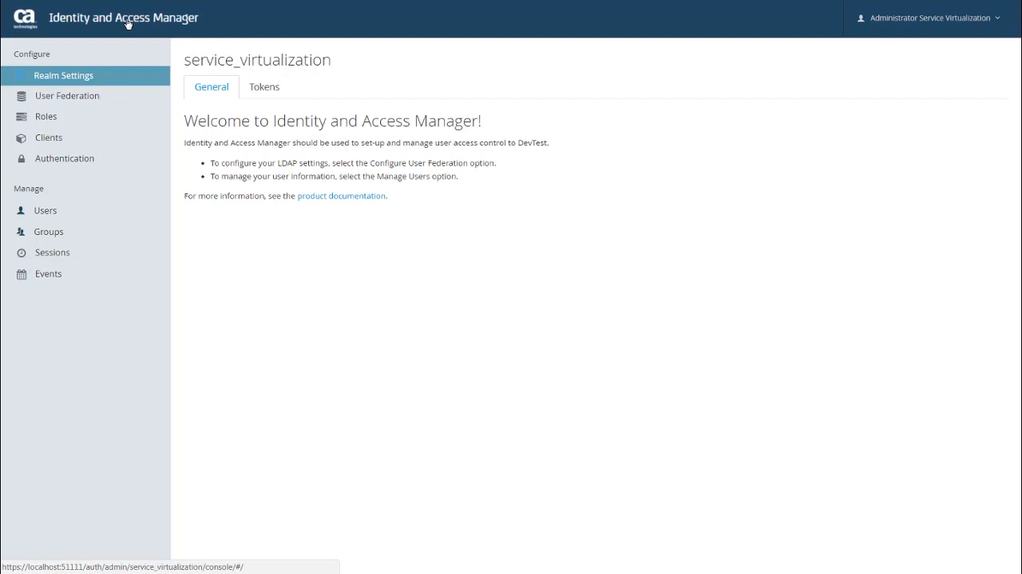
- From User Federation, choose Import LDAP Authentication
click(67, 95)
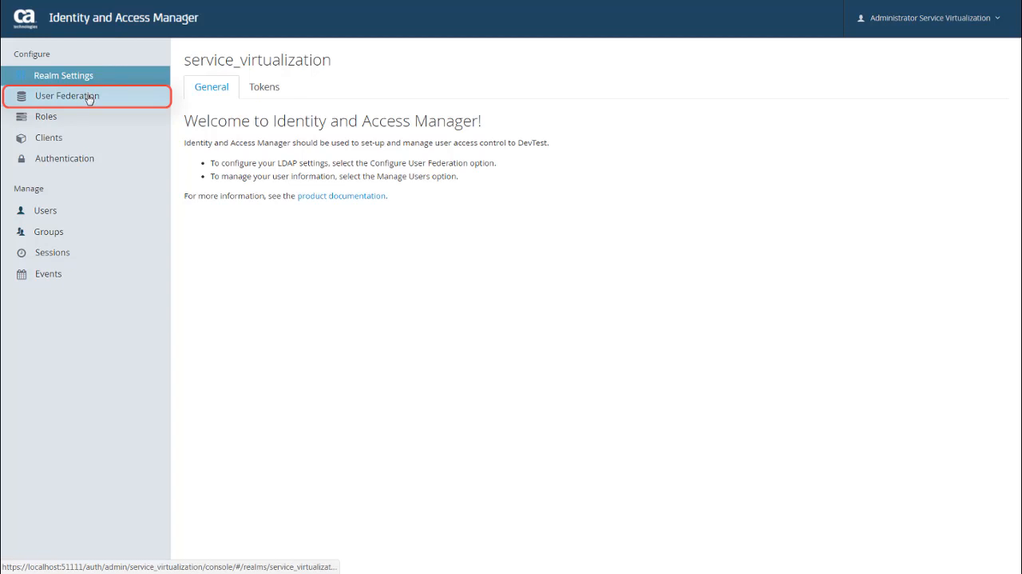
click(67, 95)
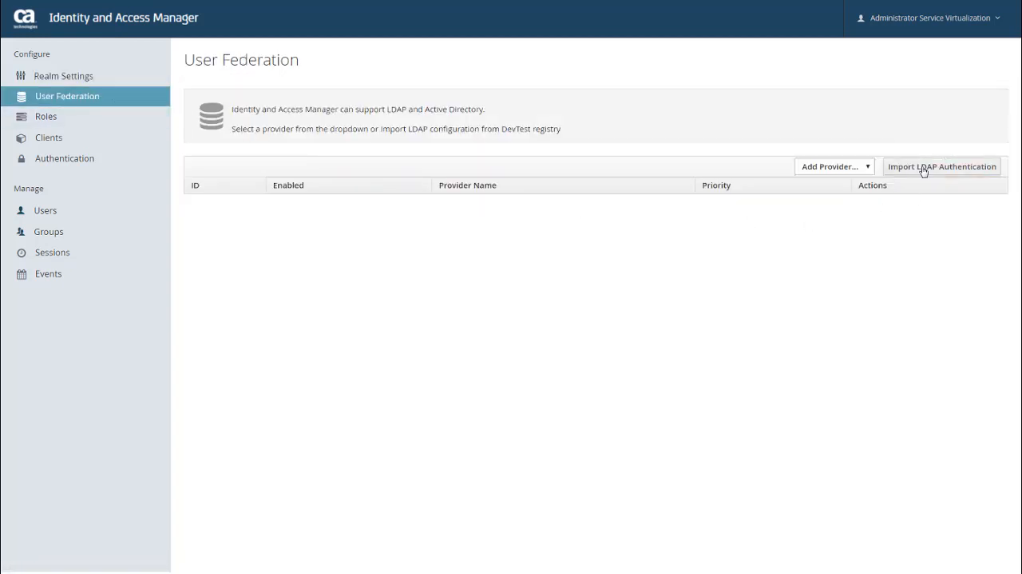
click(942, 166)
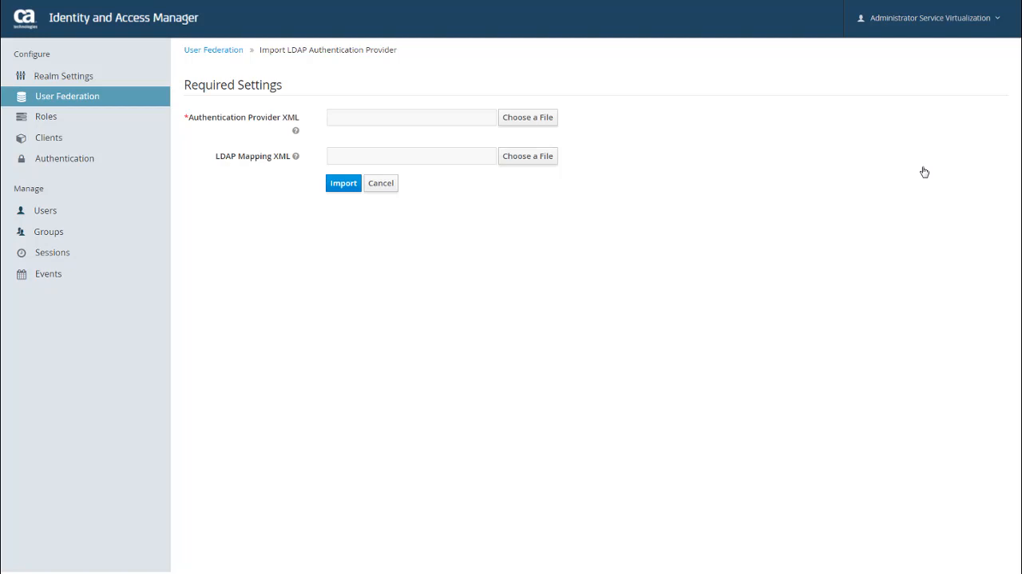
mouse_move(917, 170)
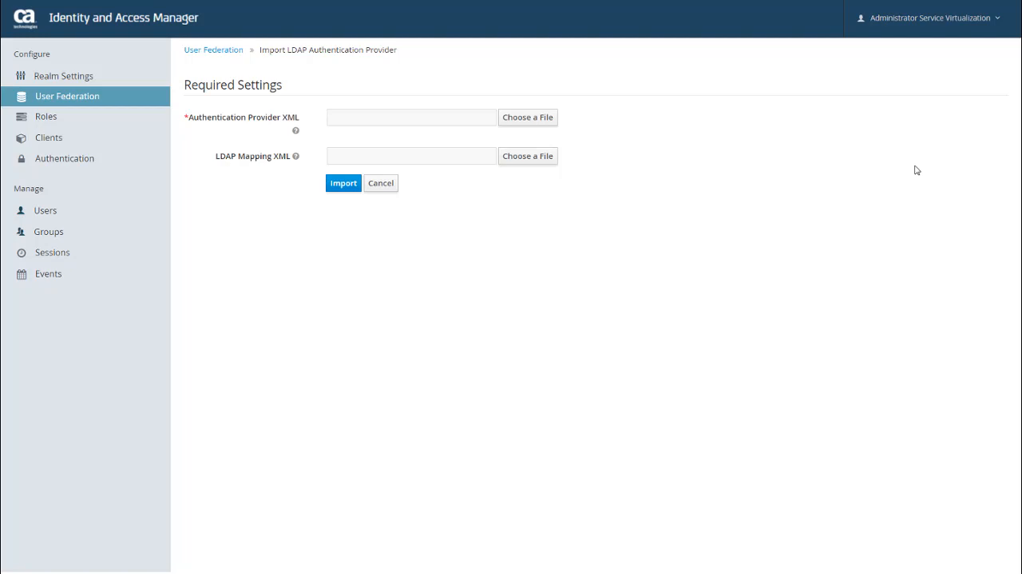
mouse_move(569, 123)
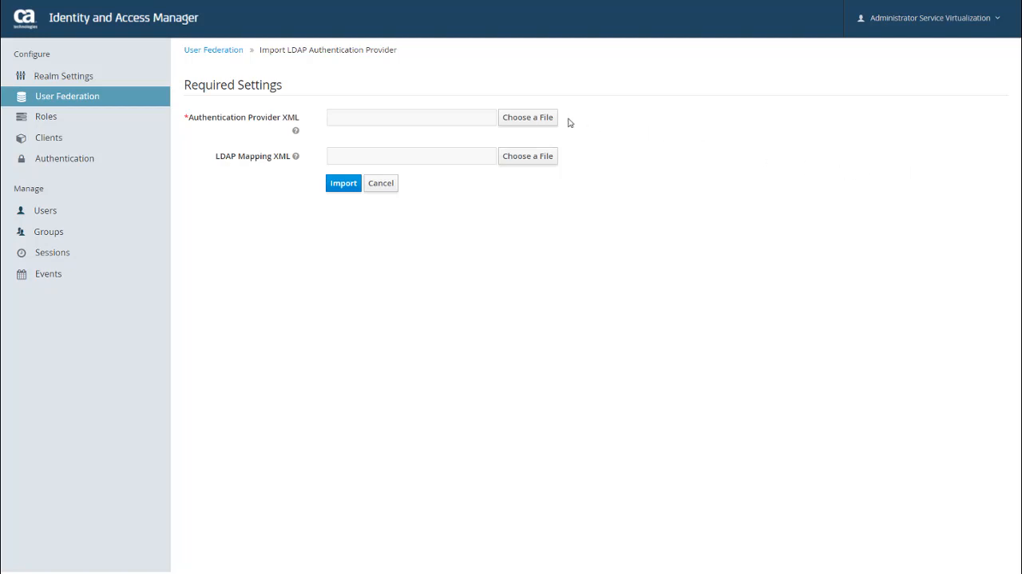
- Select authentication-providers.xml as the authentication provider file
click(527, 116)
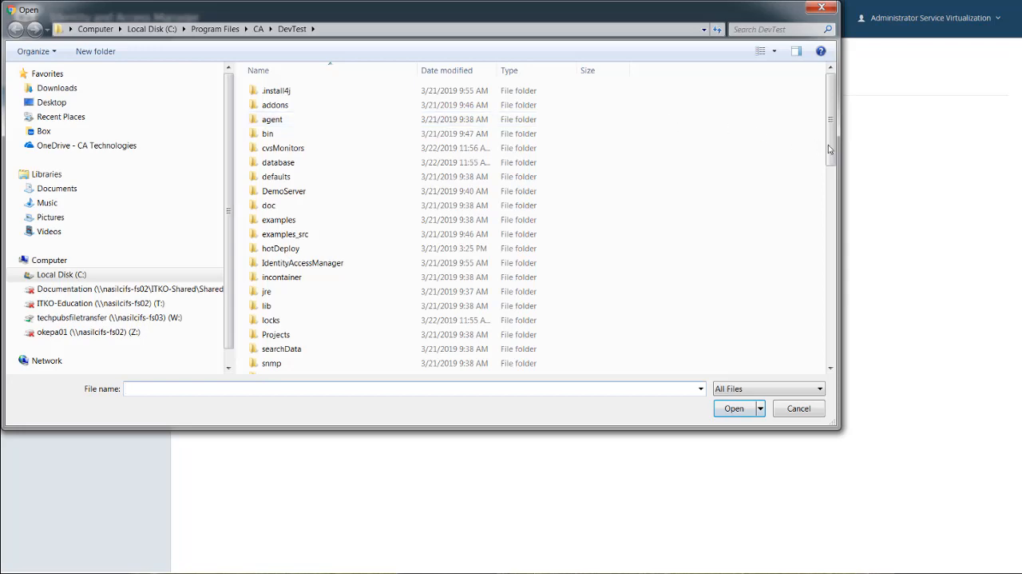
scroll(down, 3)
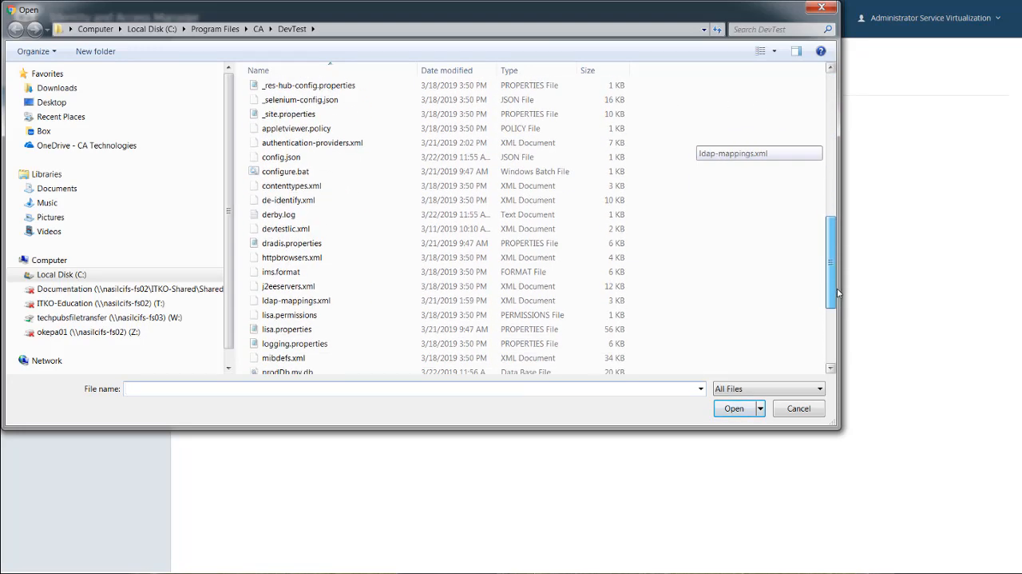
click(312, 142)
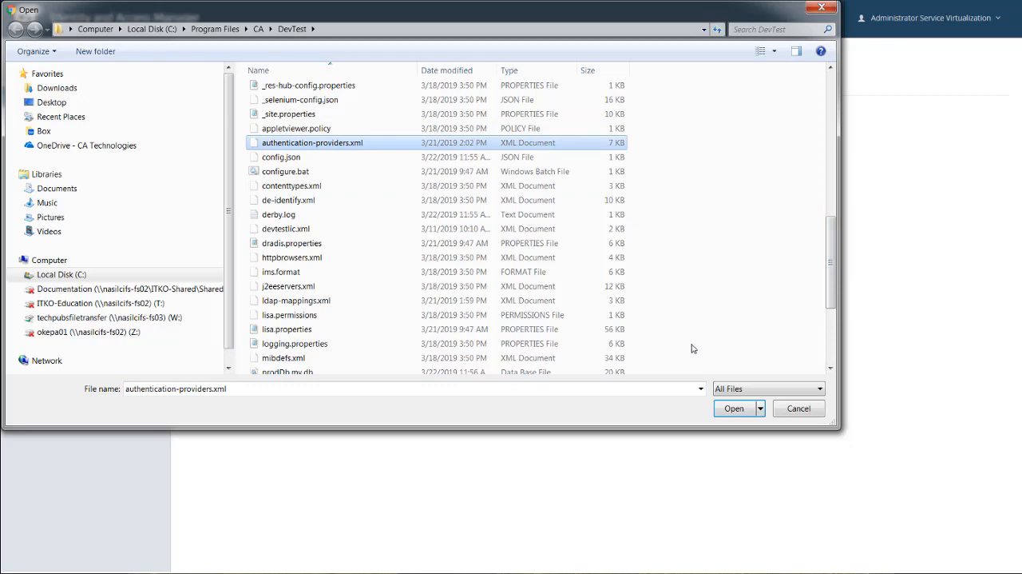
click(733, 409)
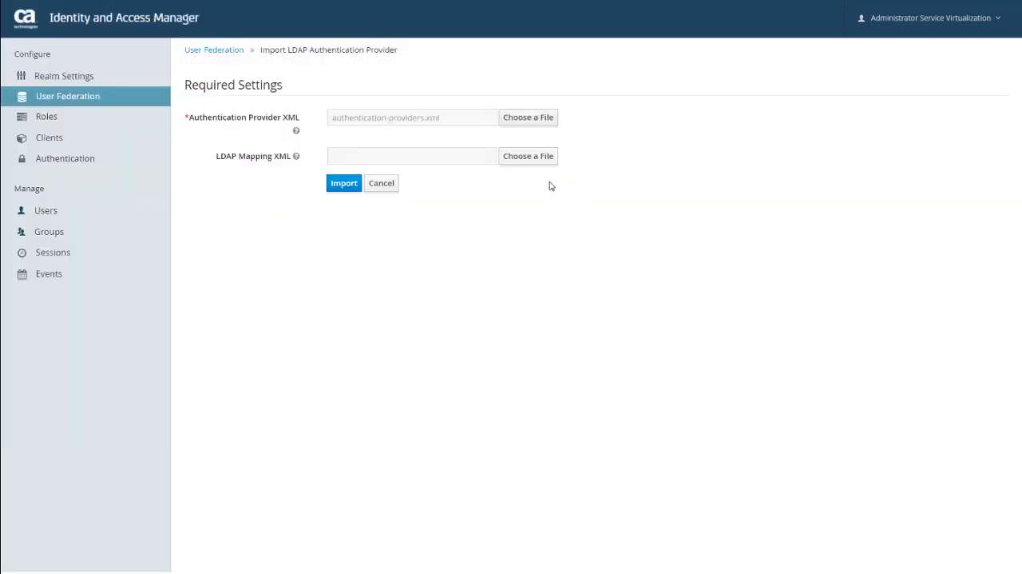
- Select ldap-mappings.xml as the mappings file and import the provider
click(528, 117)
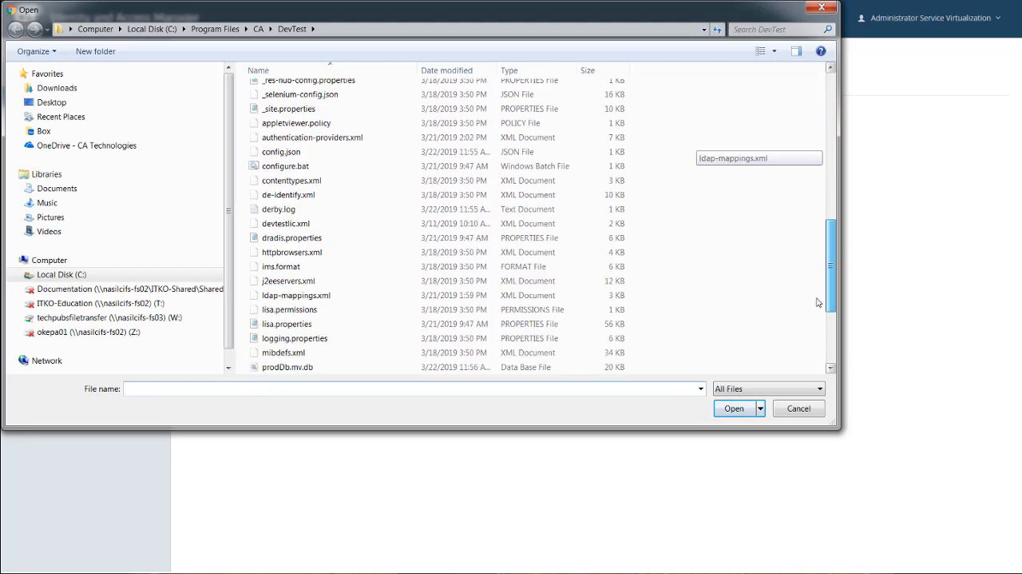
click(296, 295)
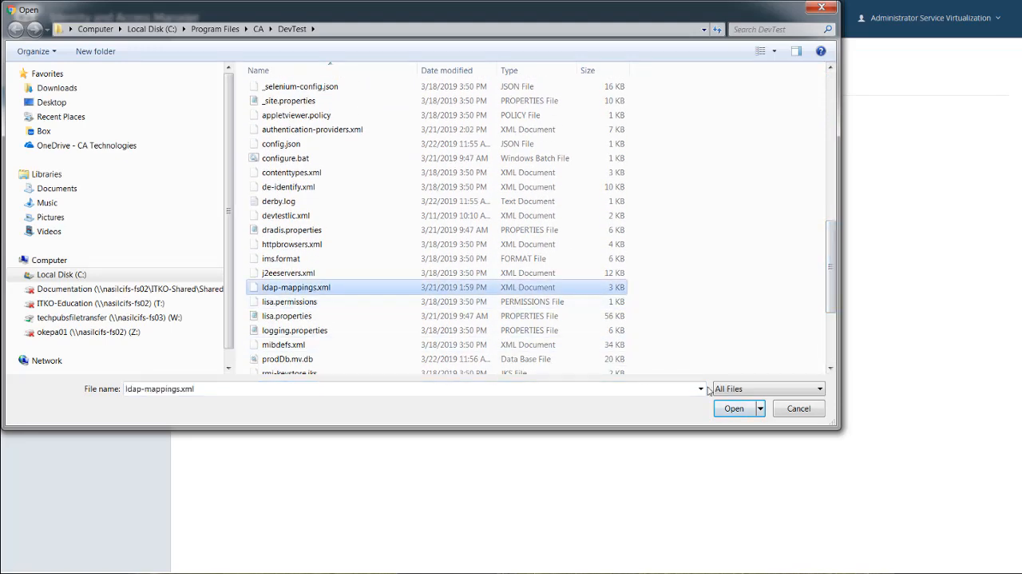
click(733, 408)
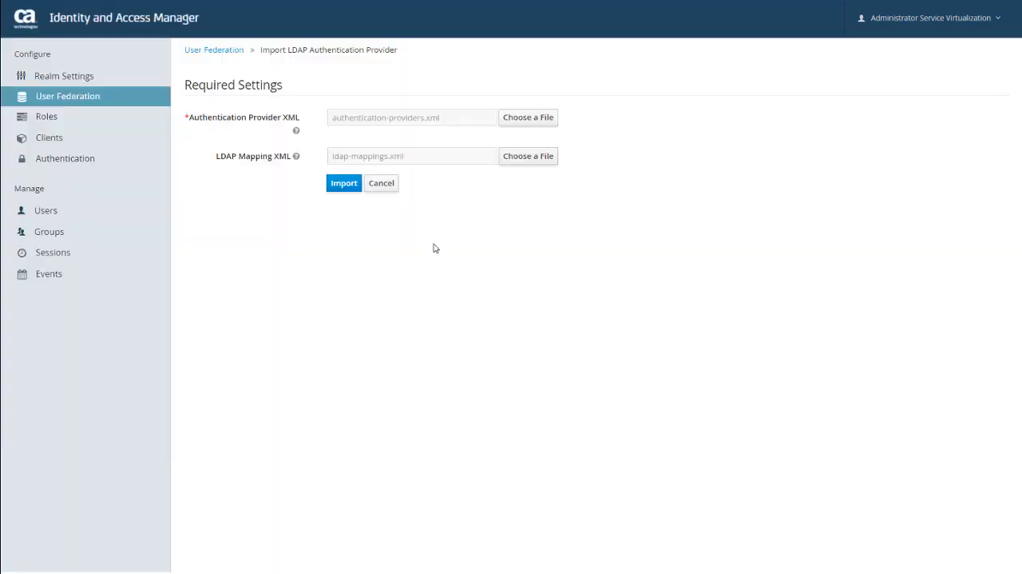
click(344, 183)
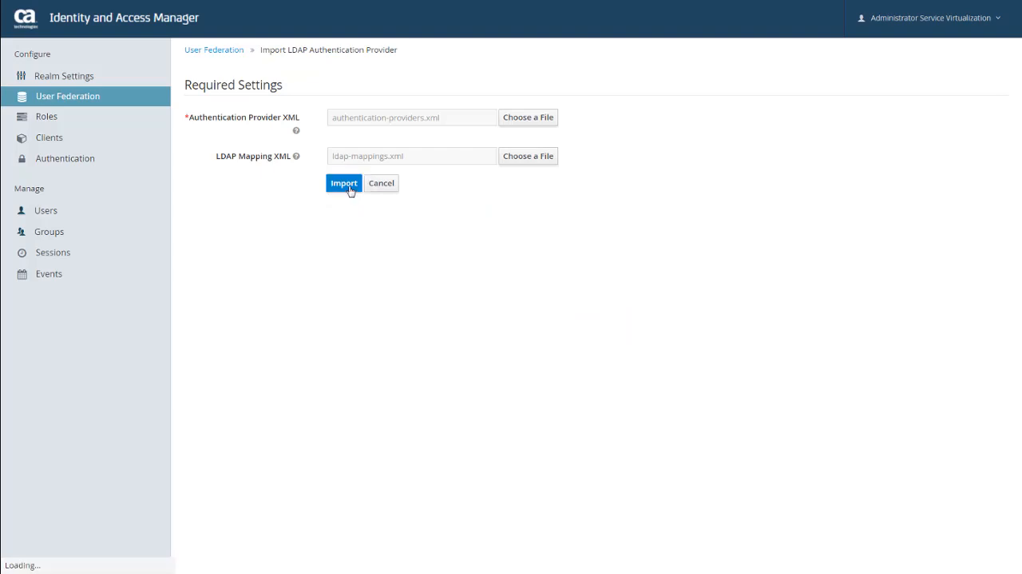
click(343, 183)
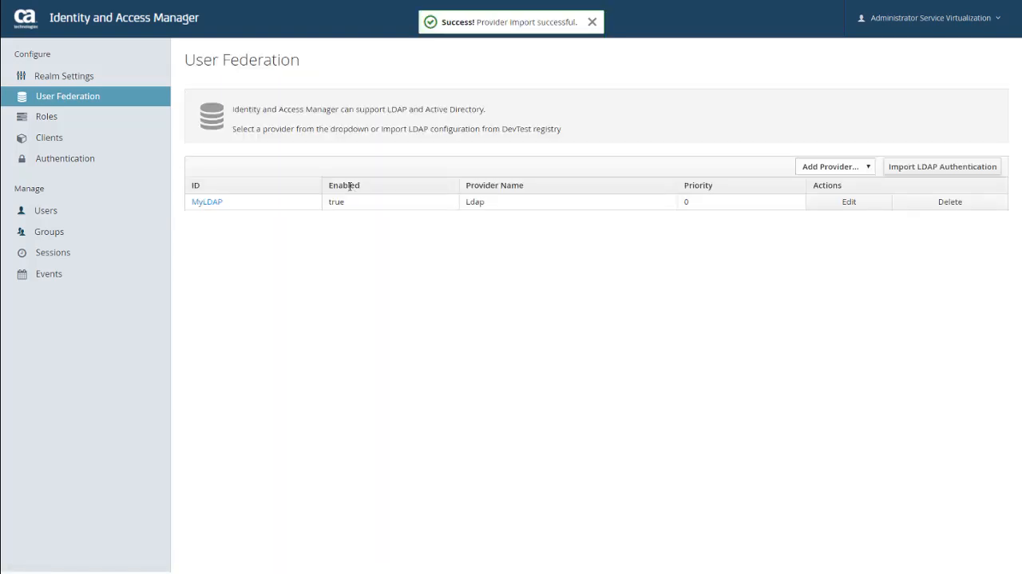
- Edit the MyLDAP provider from the User Federation list
click(592, 21)
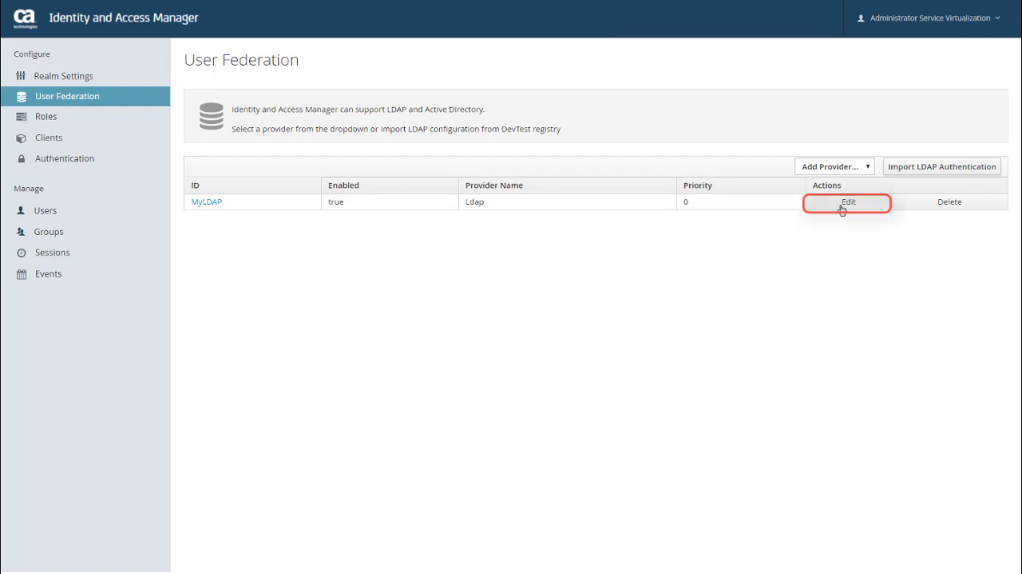
click(847, 201)
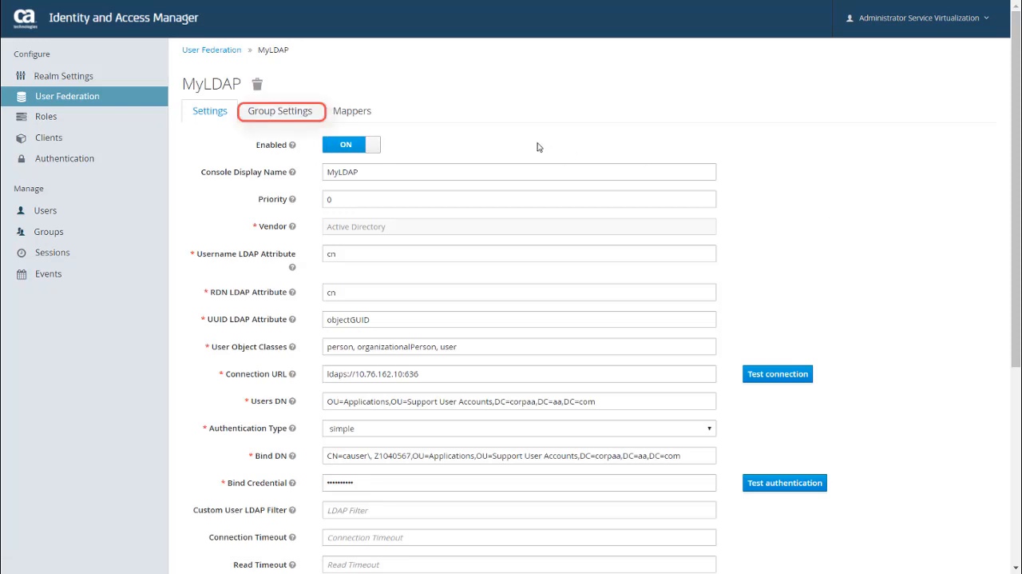
- Check MyLDAP's Group Settings and Mappers tabs, then open the username mapper
click(281, 110)
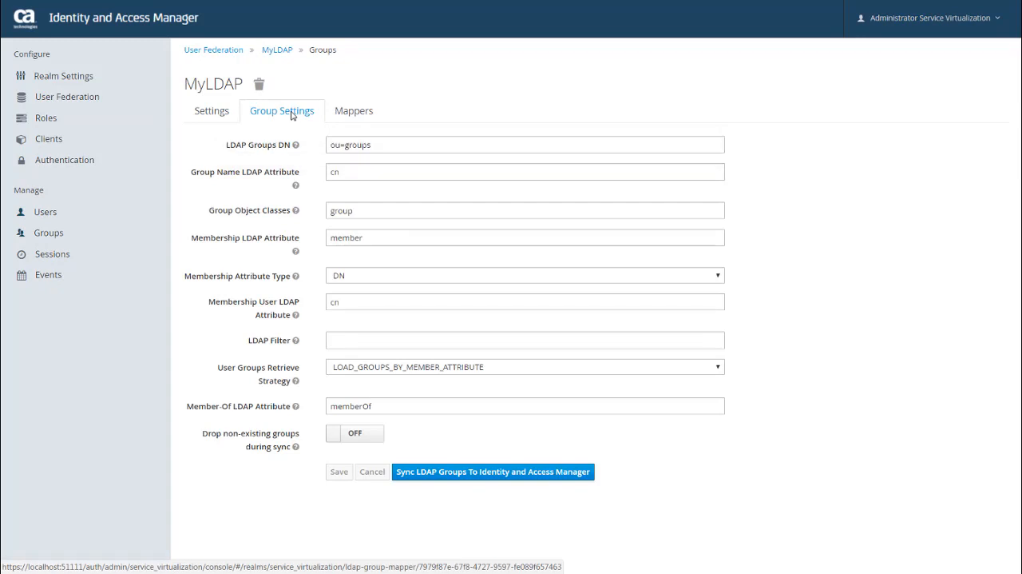
mouse_move(310, 119)
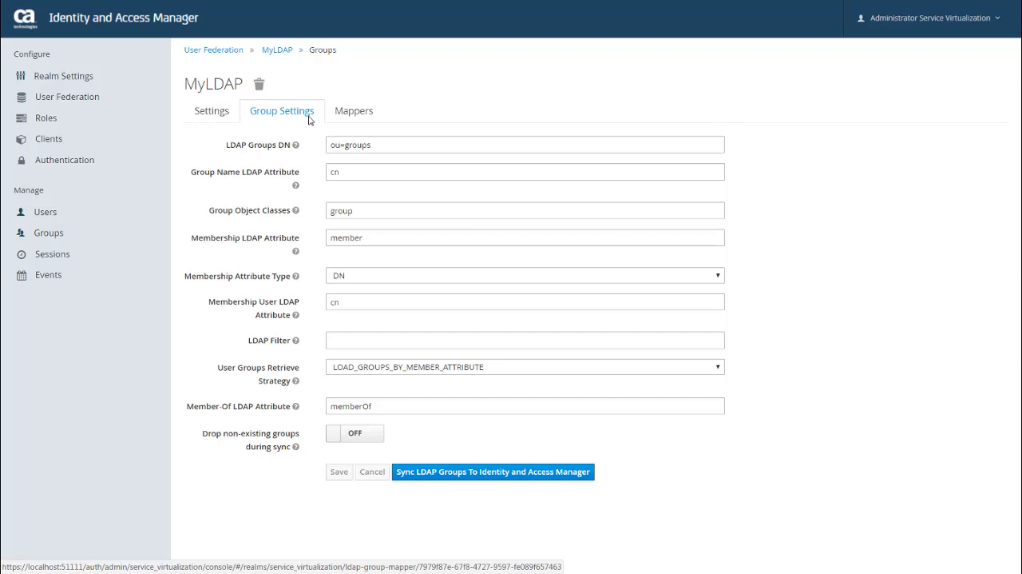
click(354, 111)
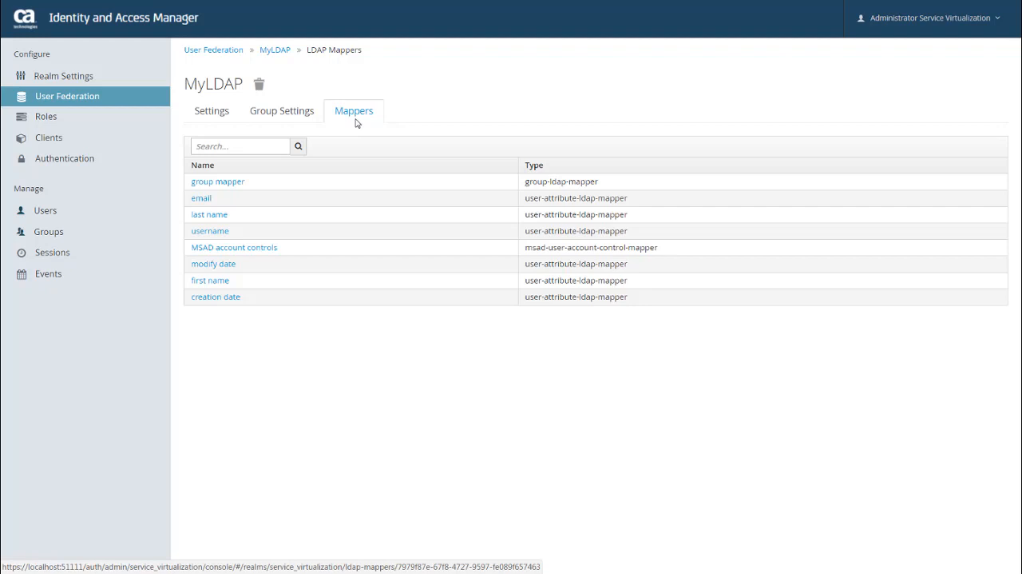
mouse_move(232, 240)
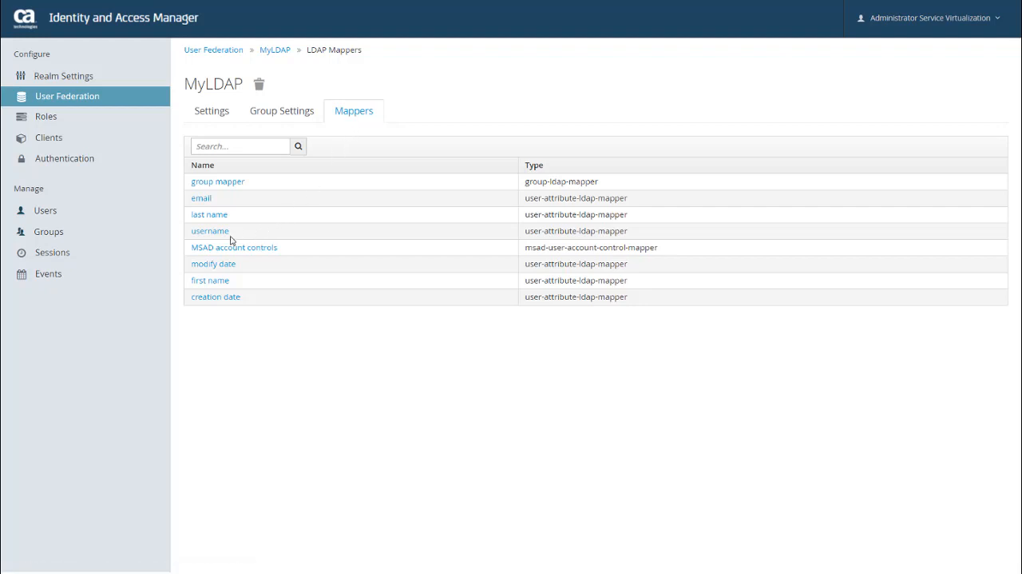
click(210, 230)
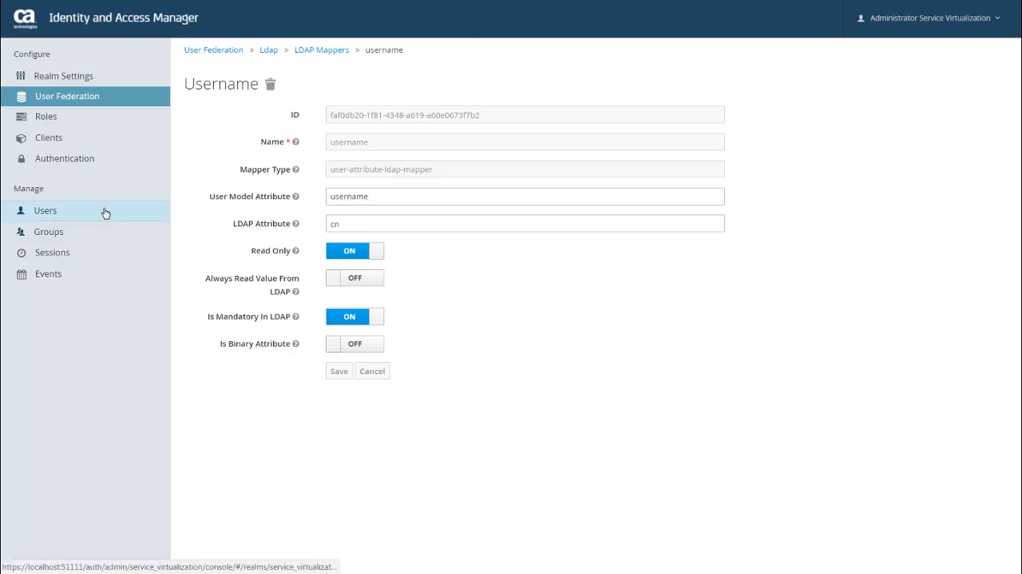
- List all realm users: admin, devtest, sysadmin and vscuser
click(45, 211)
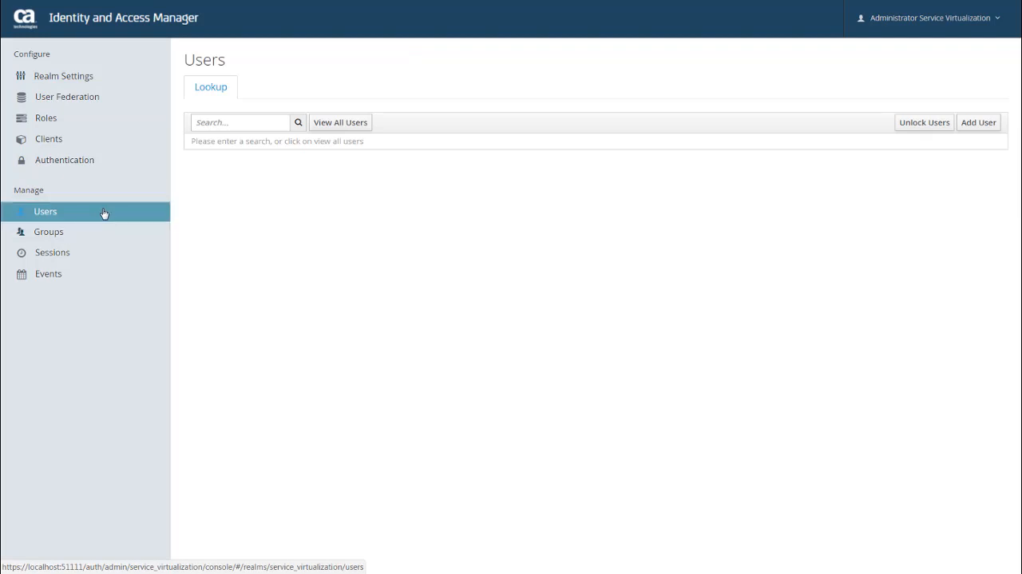
mouse_move(51, 220)
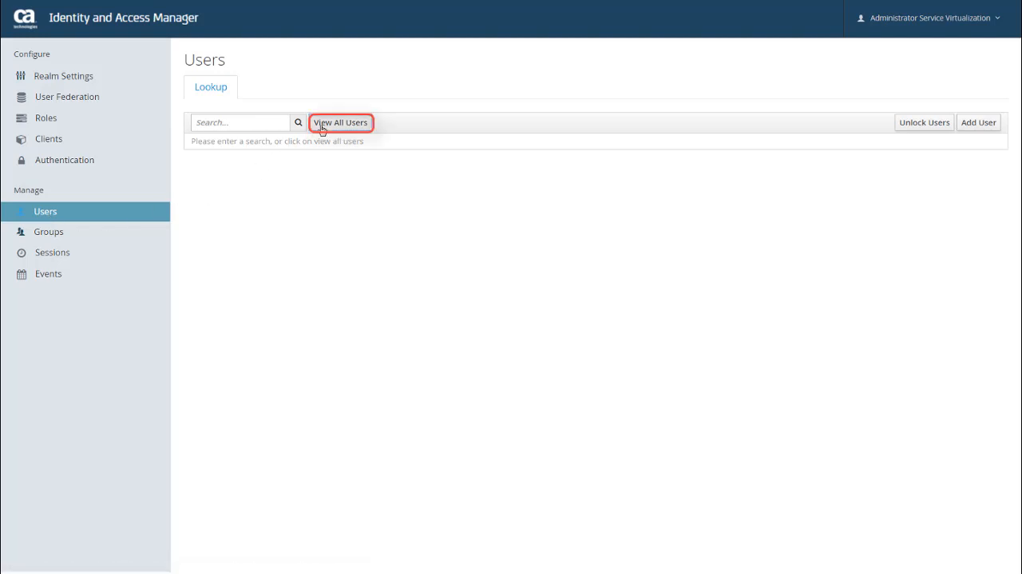
click(340, 122)
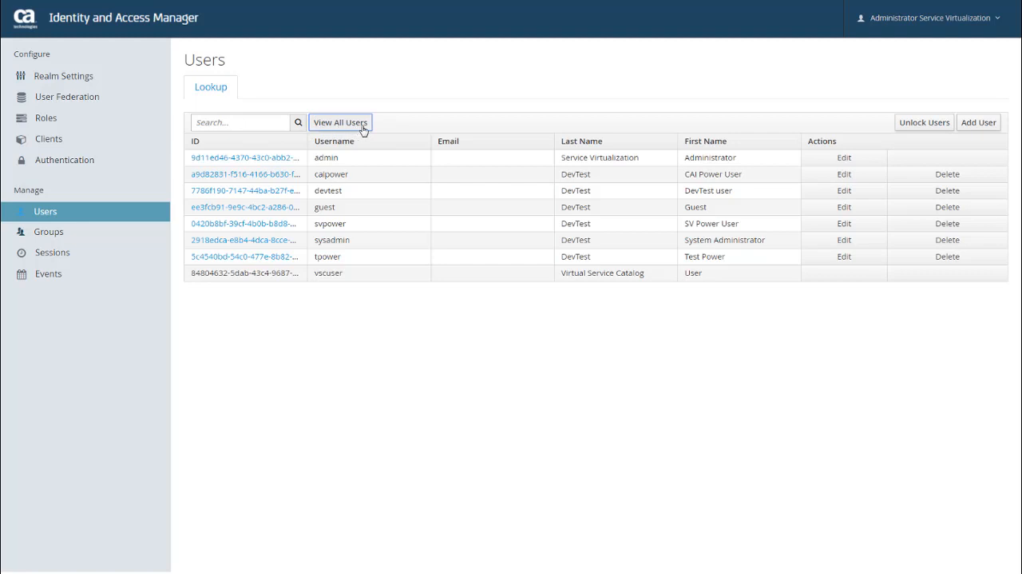
mouse_move(390, 130)
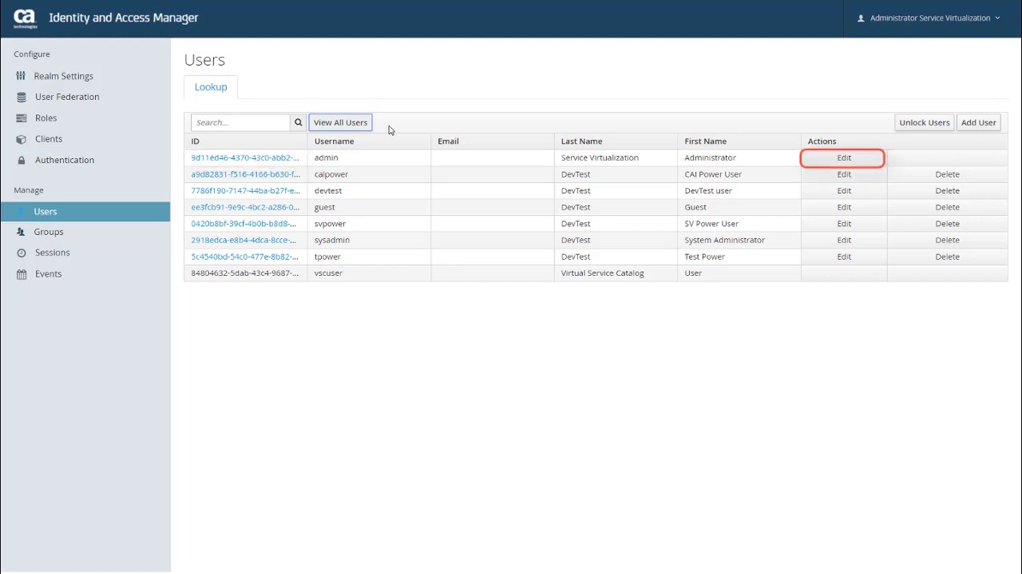
- Open the admin user's details and show its Credentials password fields
click(844, 157)
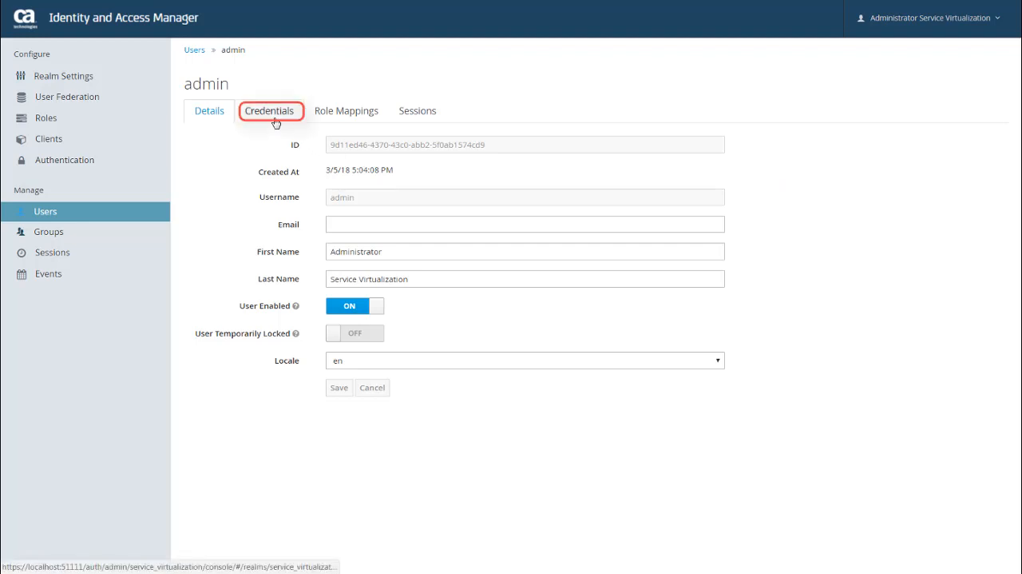
click(269, 110)
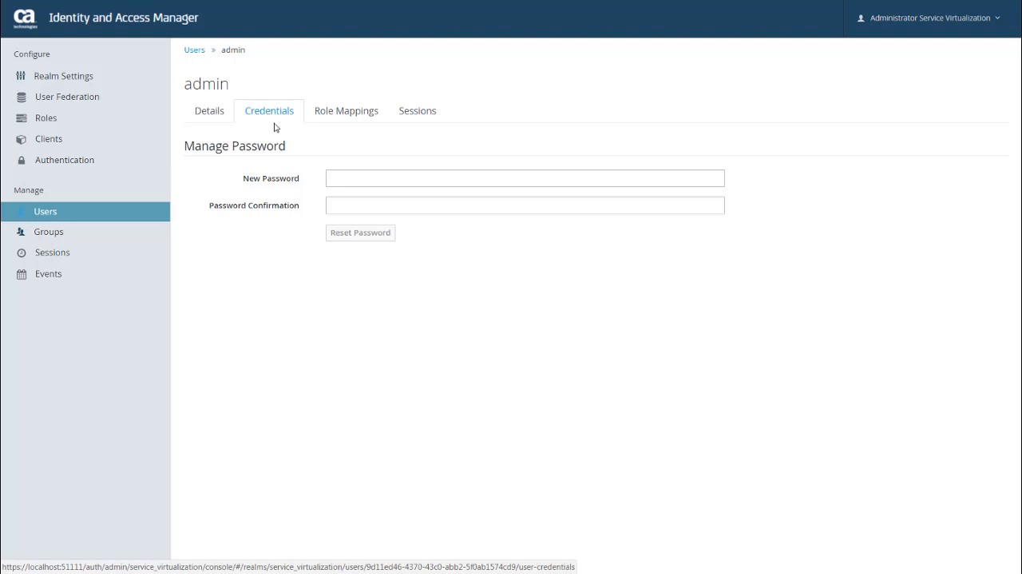
mouse_move(346, 110)
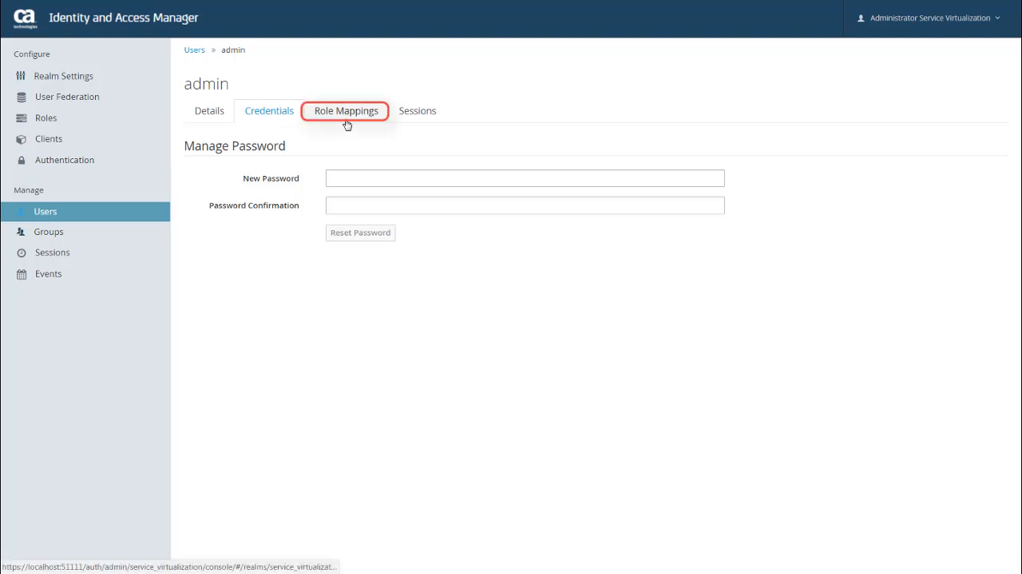
- Add Load Tester from Available Roles to admin's role mappings
click(345, 110)
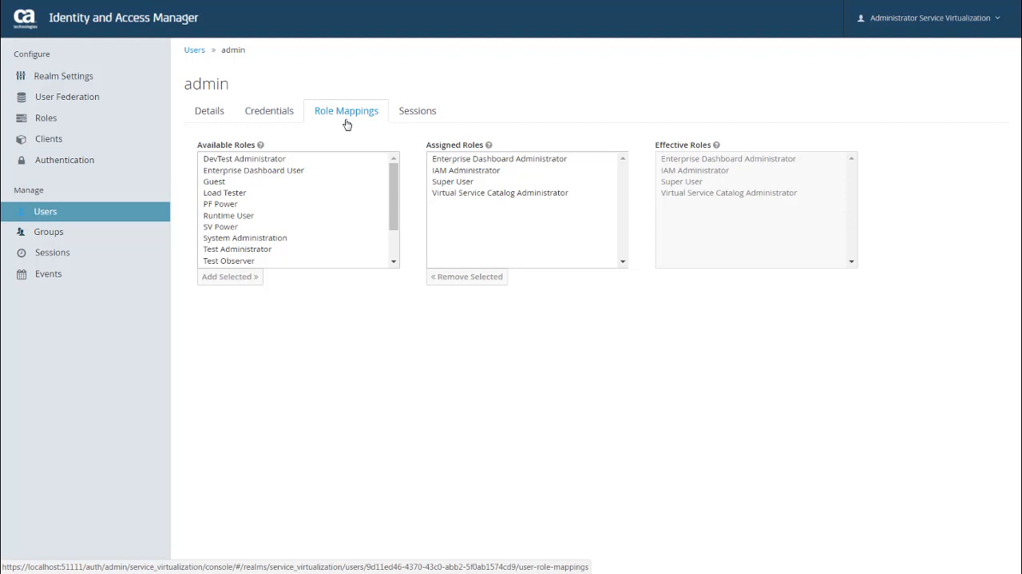
click(225, 193)
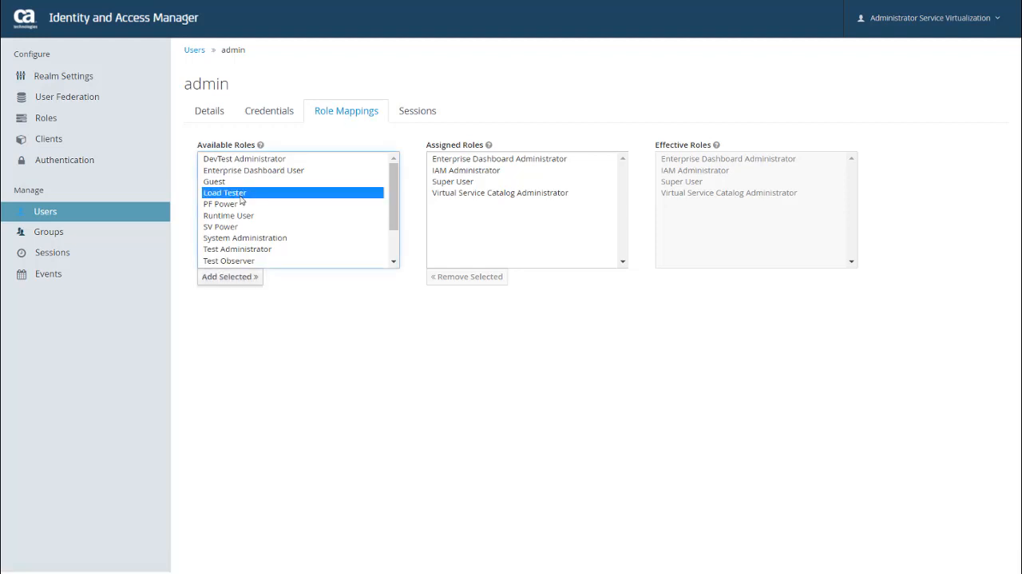
click(230, 276)
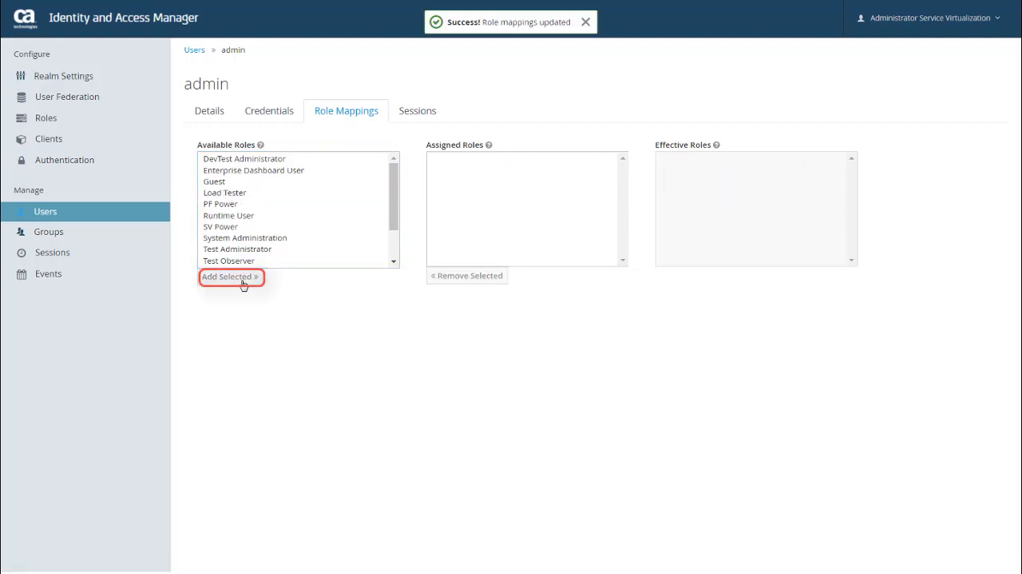
click(230, 276)
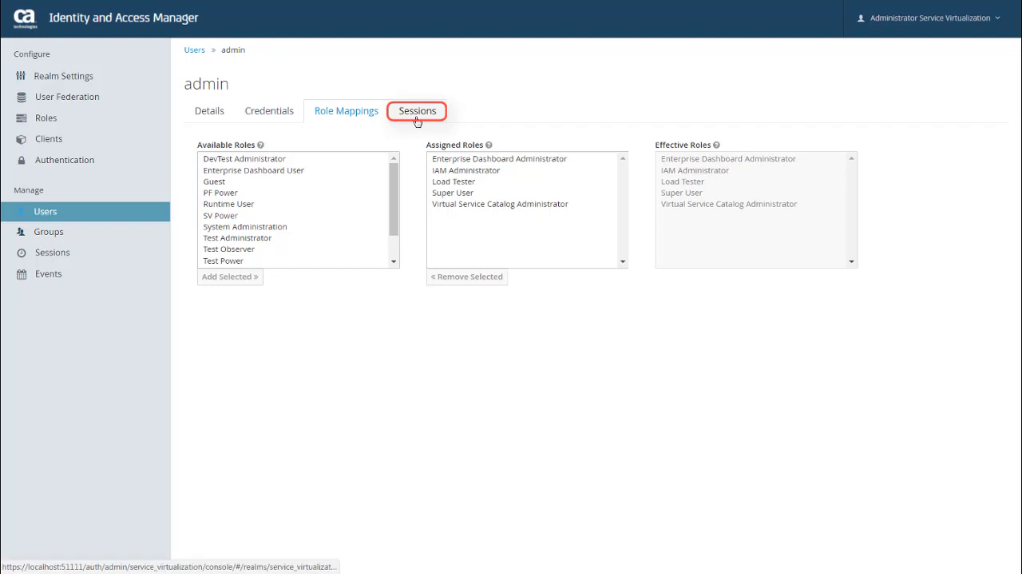
- View admin's one active security-admin-console session, then go back to the Users list
click(417, 110)
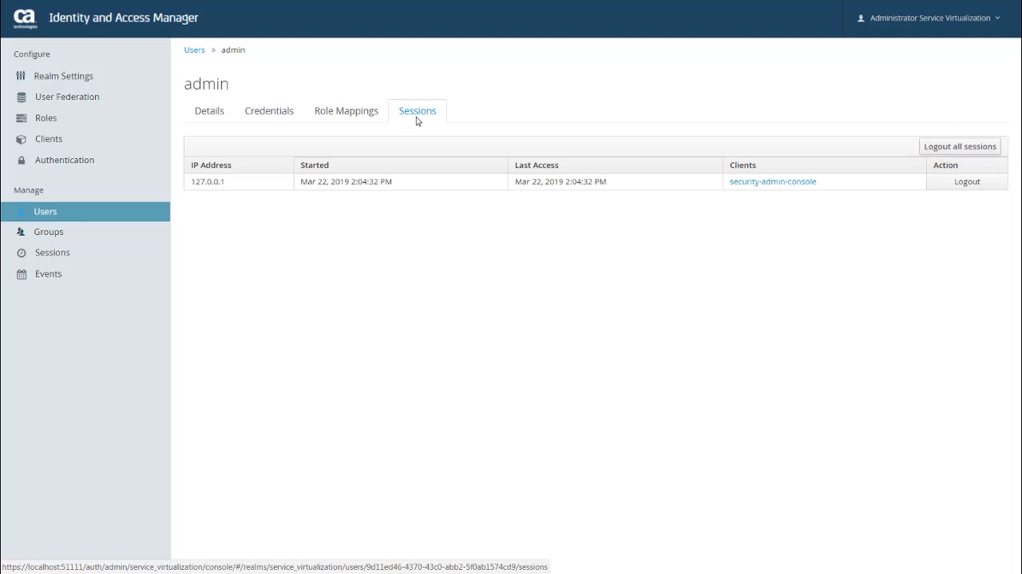
mouse_move(128, 203)
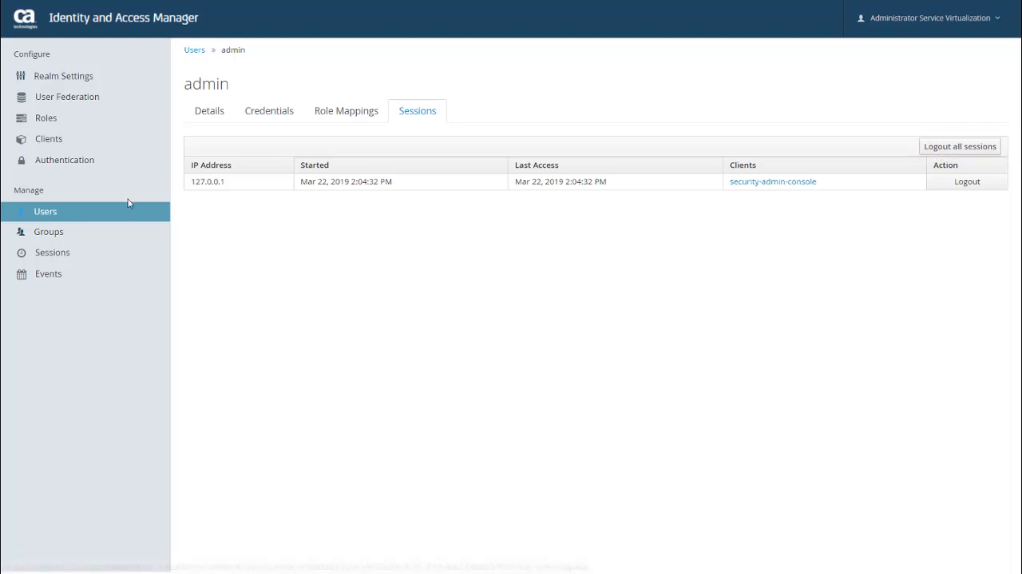
click(45, 211)
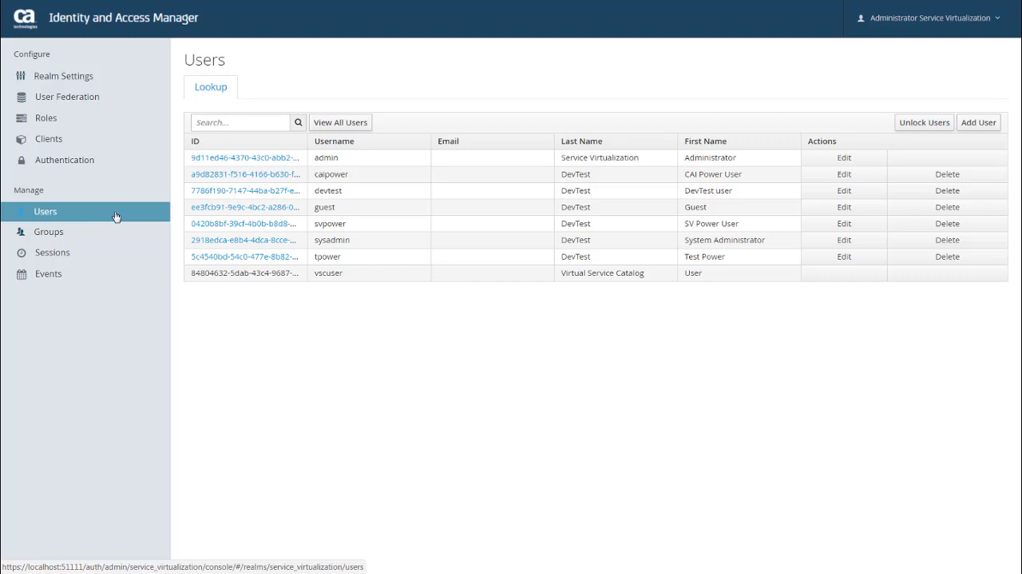
click(239, 122)
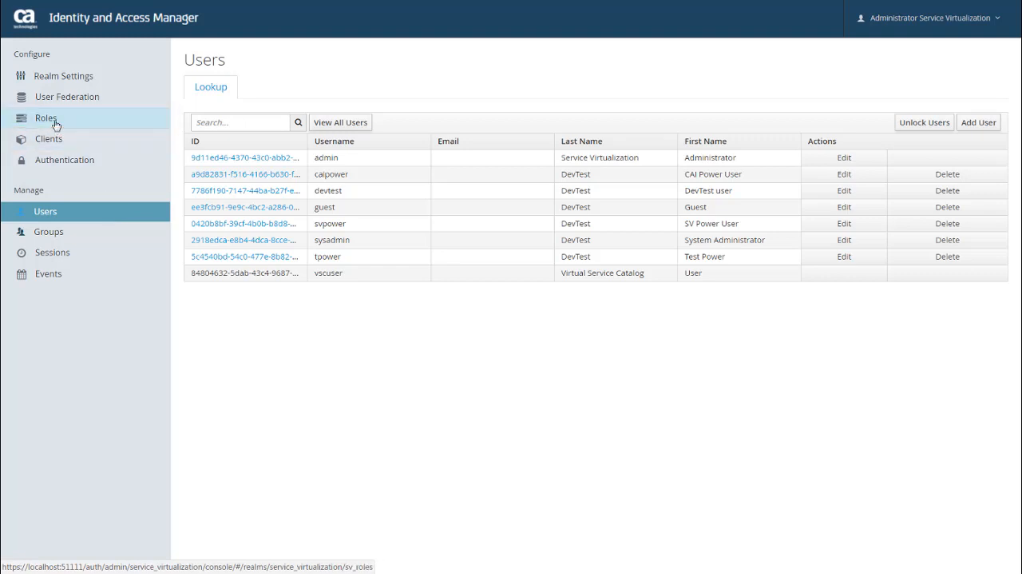
- Add a realm role named 'NewRole' with no description and save it
click(46, 117)
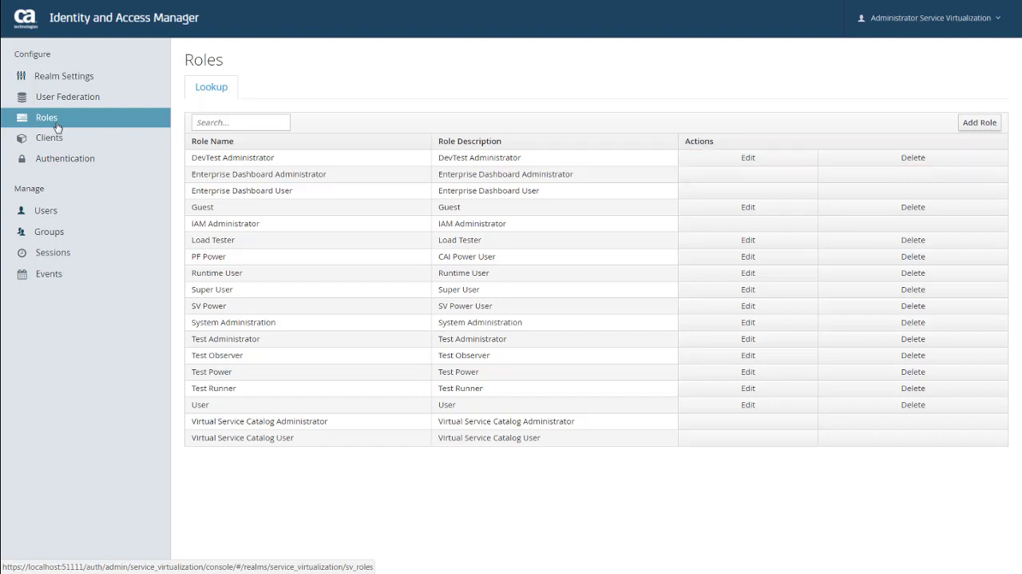
mouse_move(925, 196)
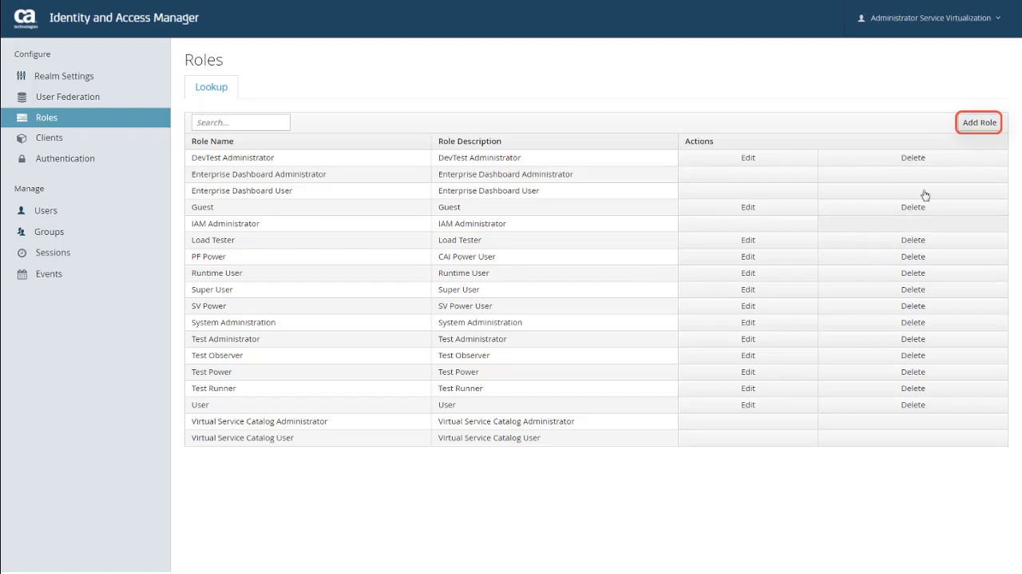
click(979, 123)
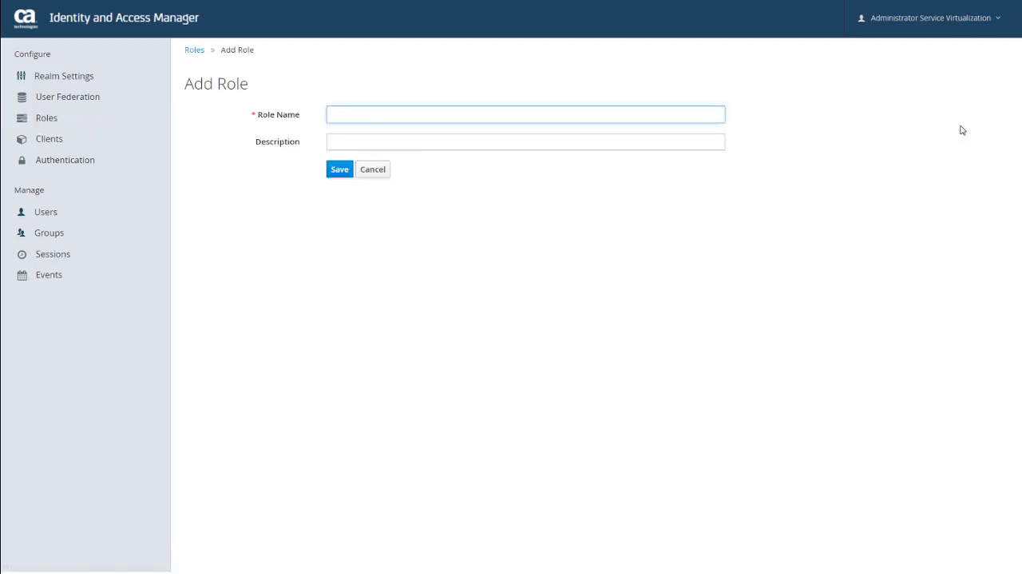
text(NewRole)
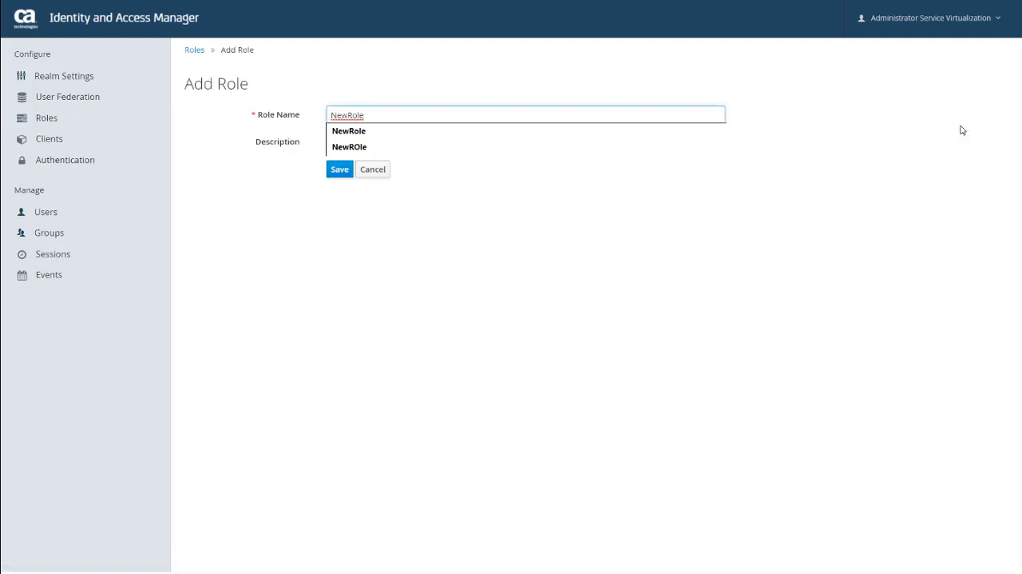
click(340, 169)
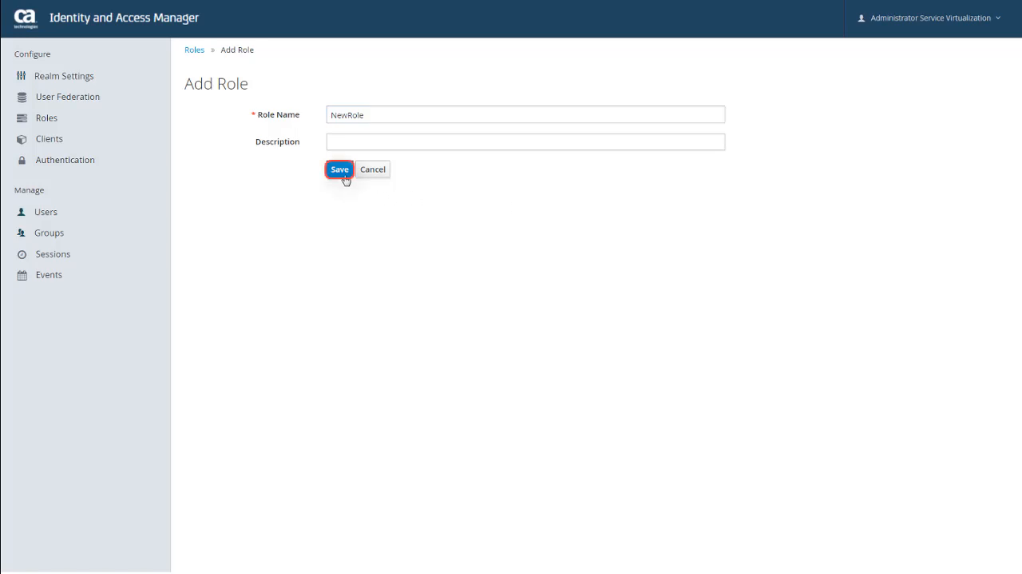
click(339, 169)
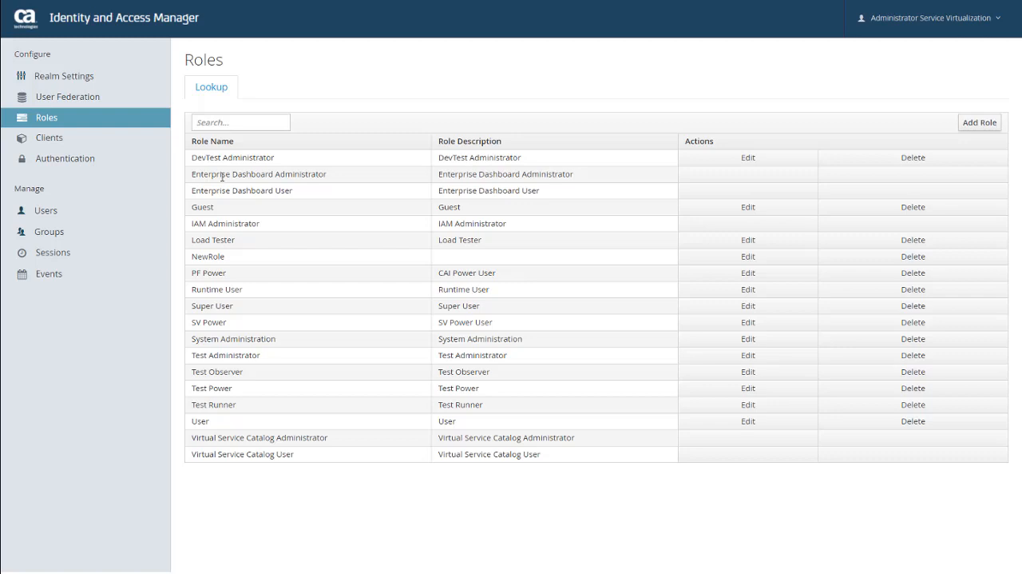
- Assign NewRole to the Team - CA Support - NA group under Group(s) to Role Mapping
click(48, 232)
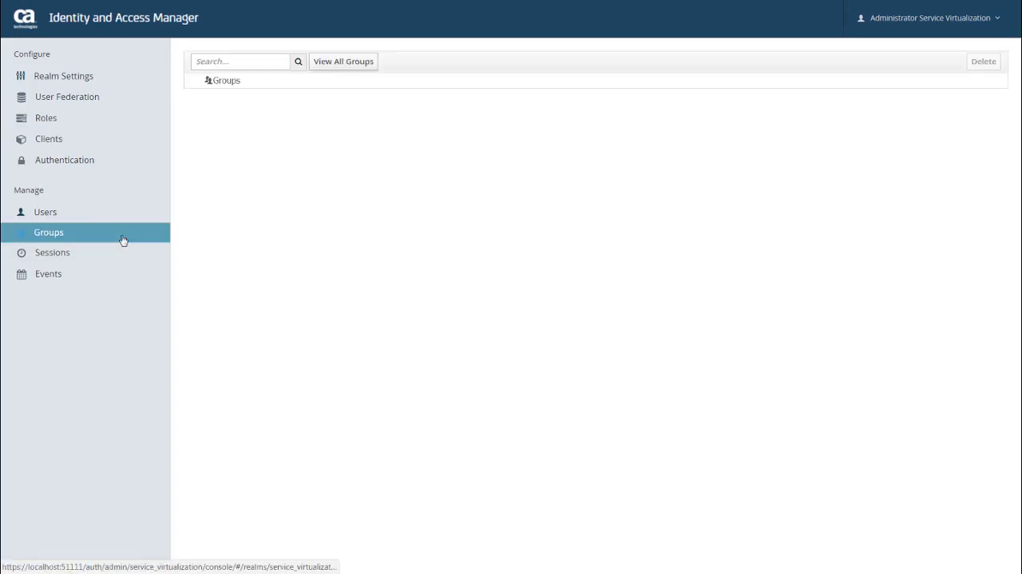
click(47, 231)
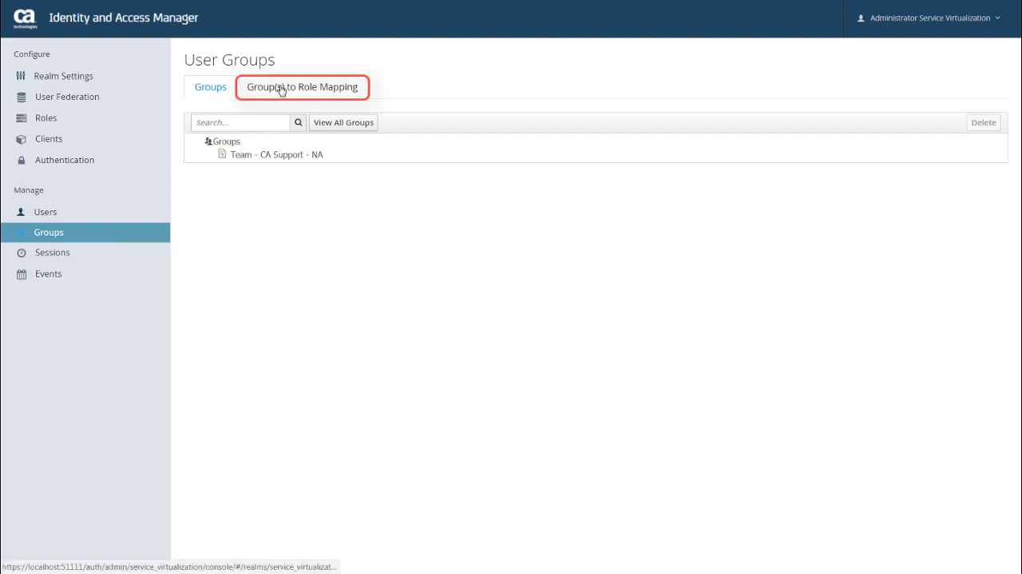
click(301, 86)
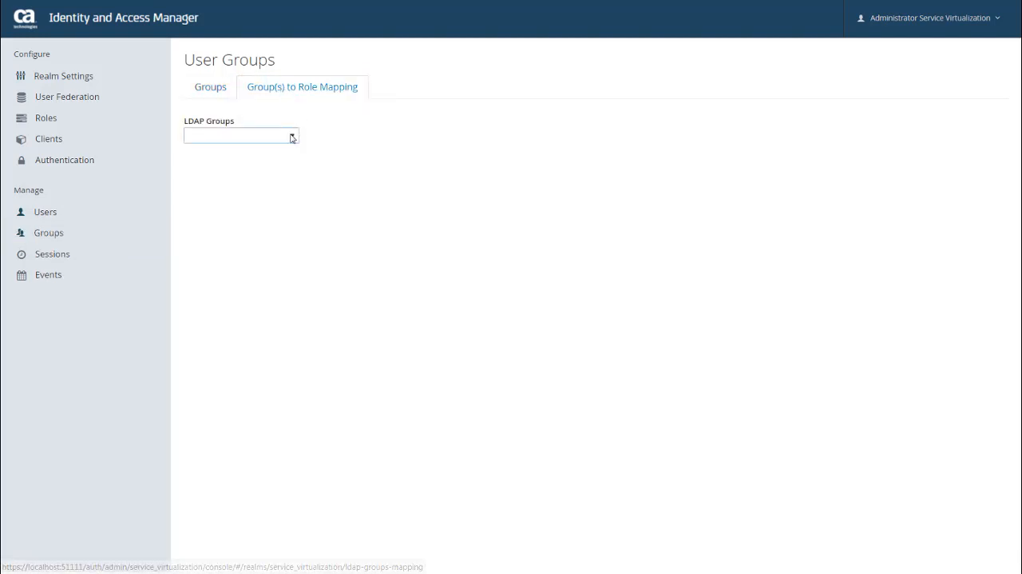
click(241, 135)
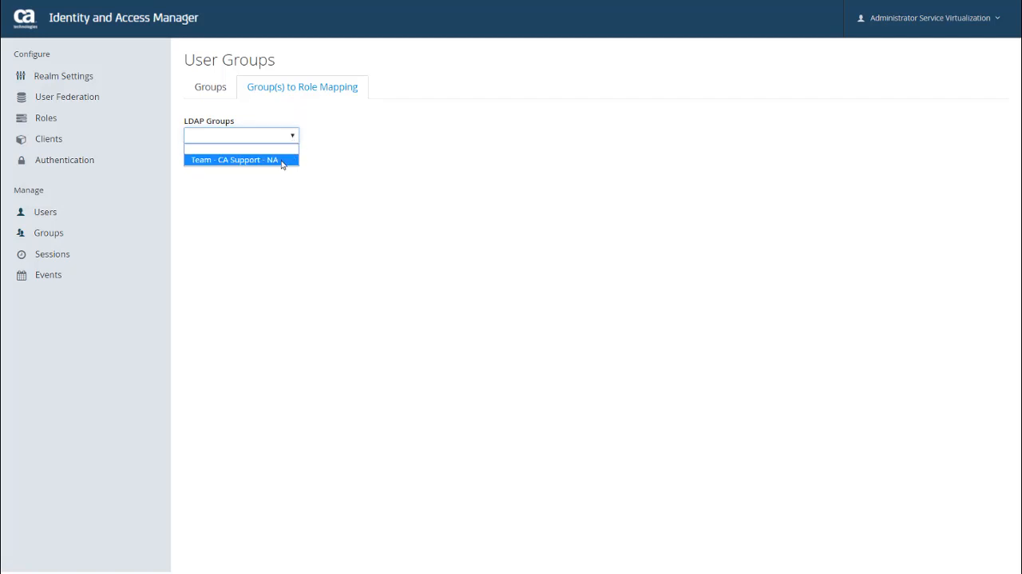
click(235, 159)
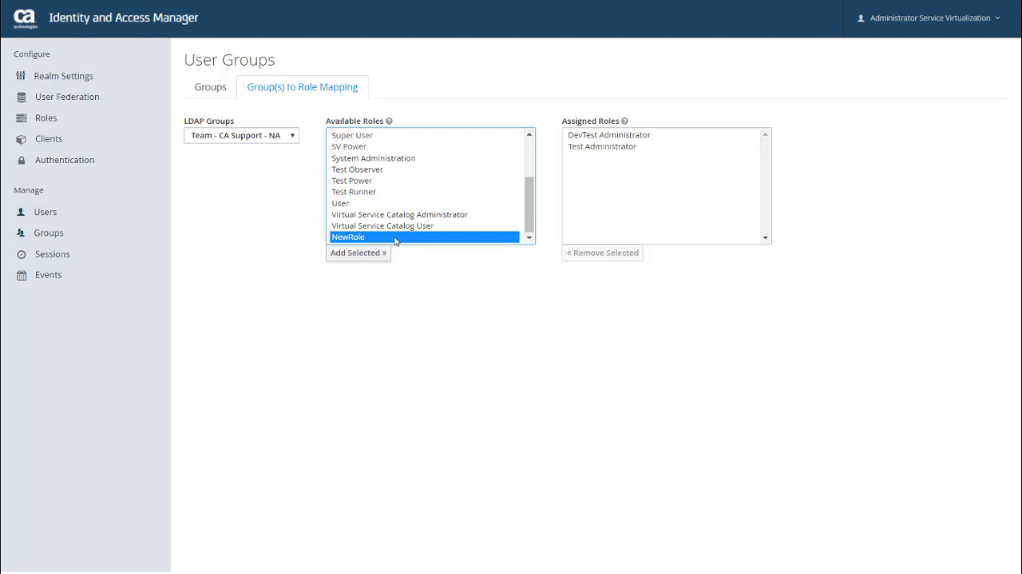
click(358, 253)
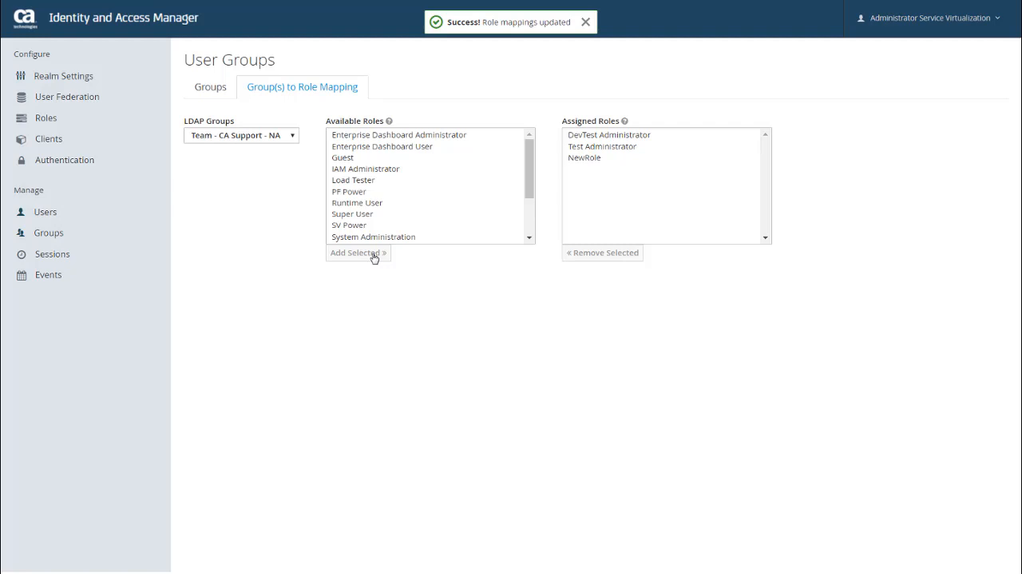
click(586, 21)
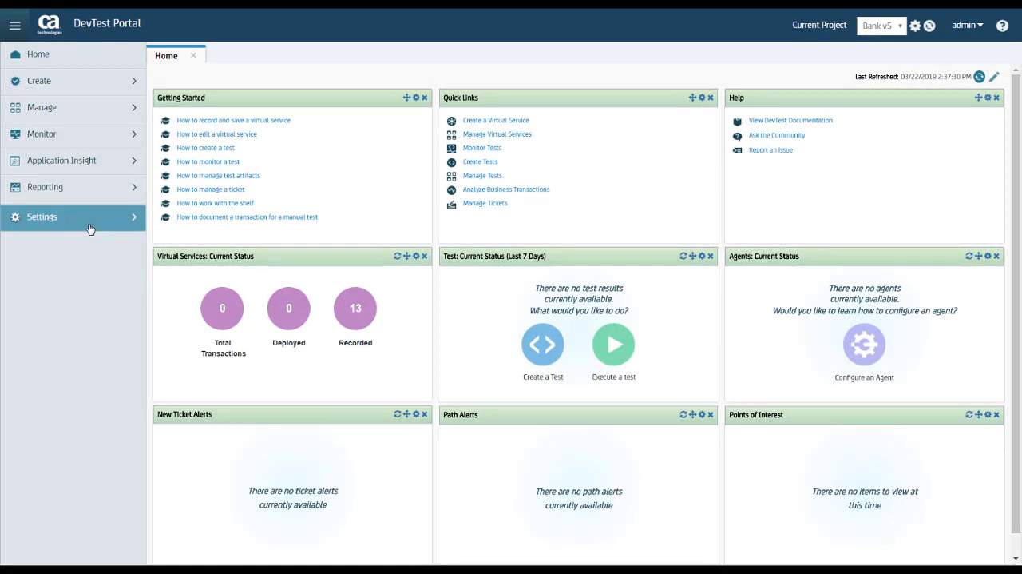
- Go to Settings > Access Control > Roles and open NewRole's permissions
click(41, 216)
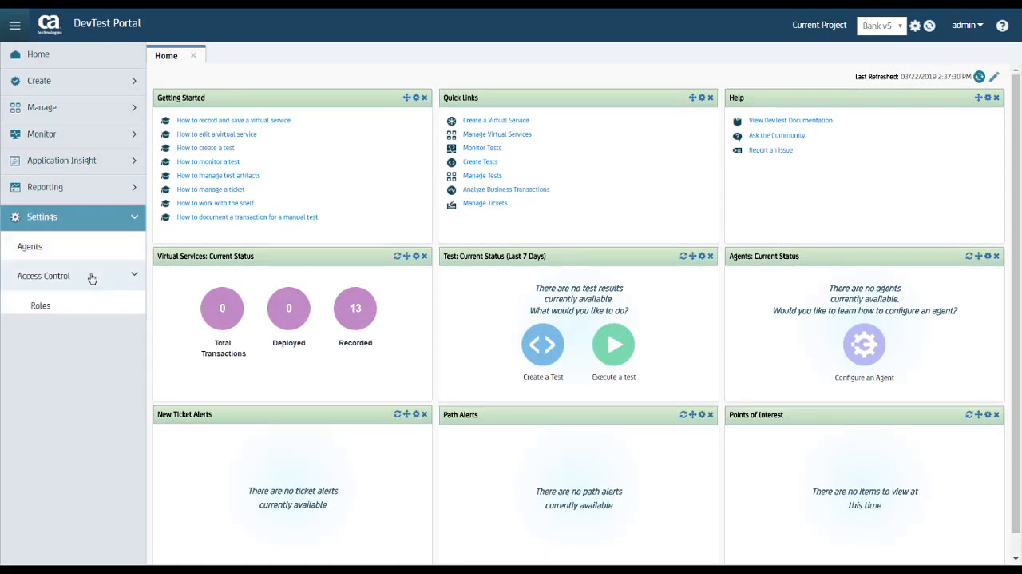
click(40, 304)
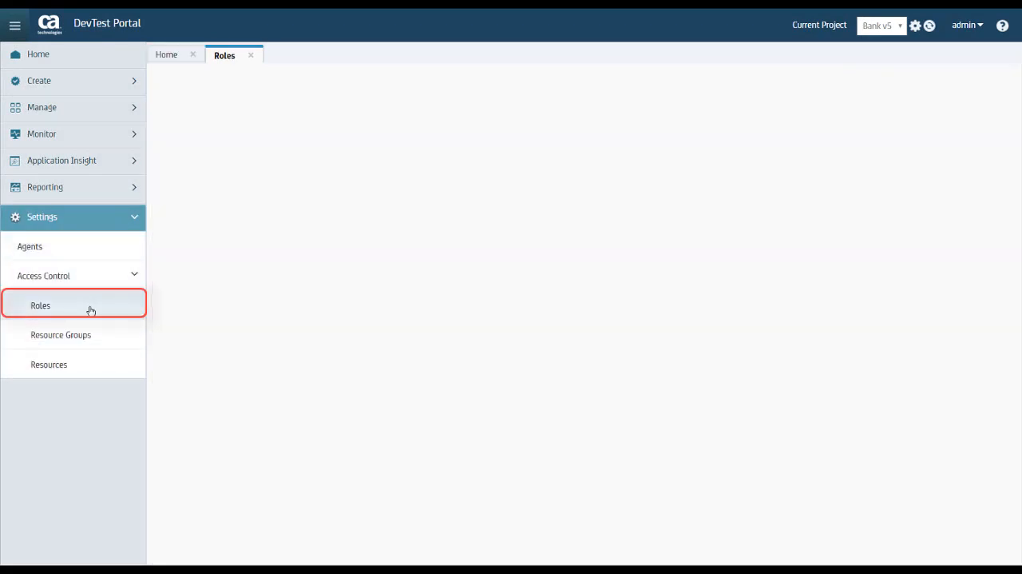
click(40, 305)
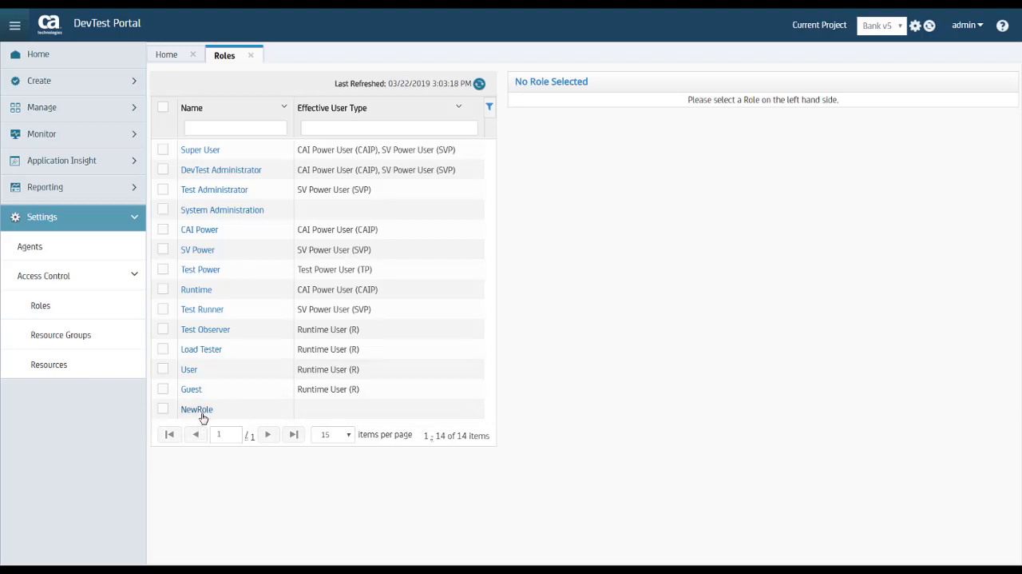
click(197, 408)
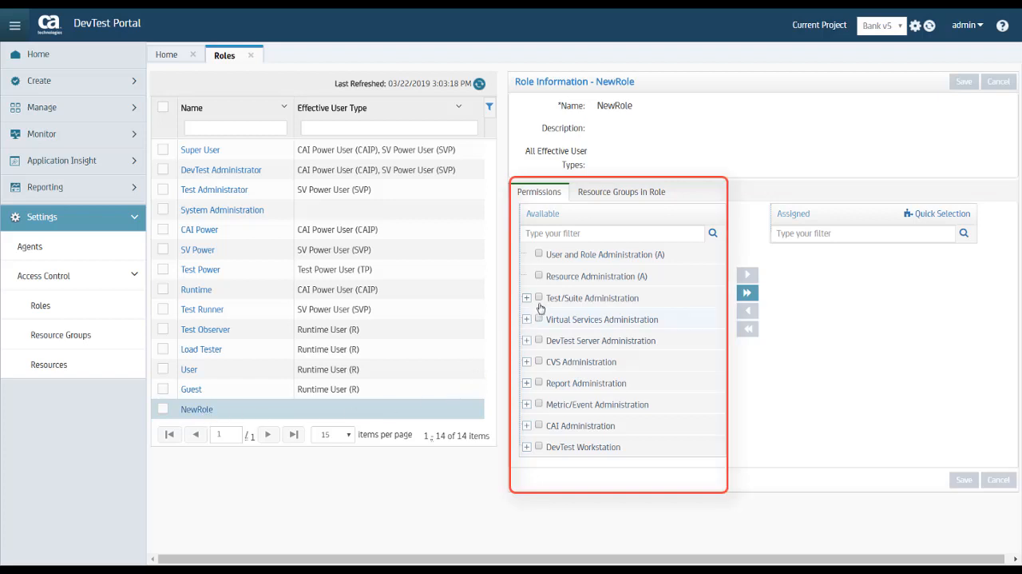
- Grant NewRole Test/Suite Administration and View VSE Dashboard, then save the role
click(538, 298)
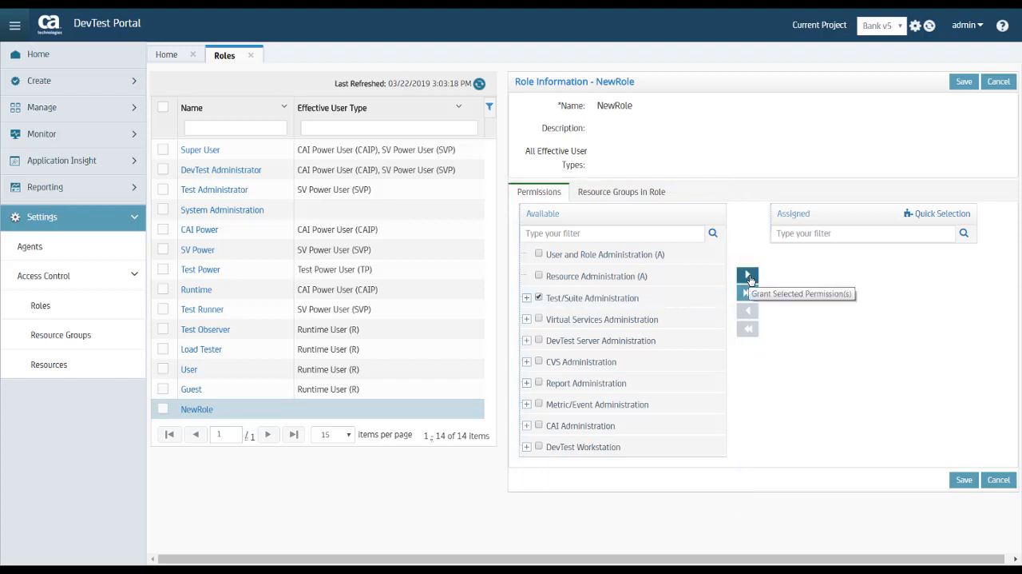
click(747, 274)
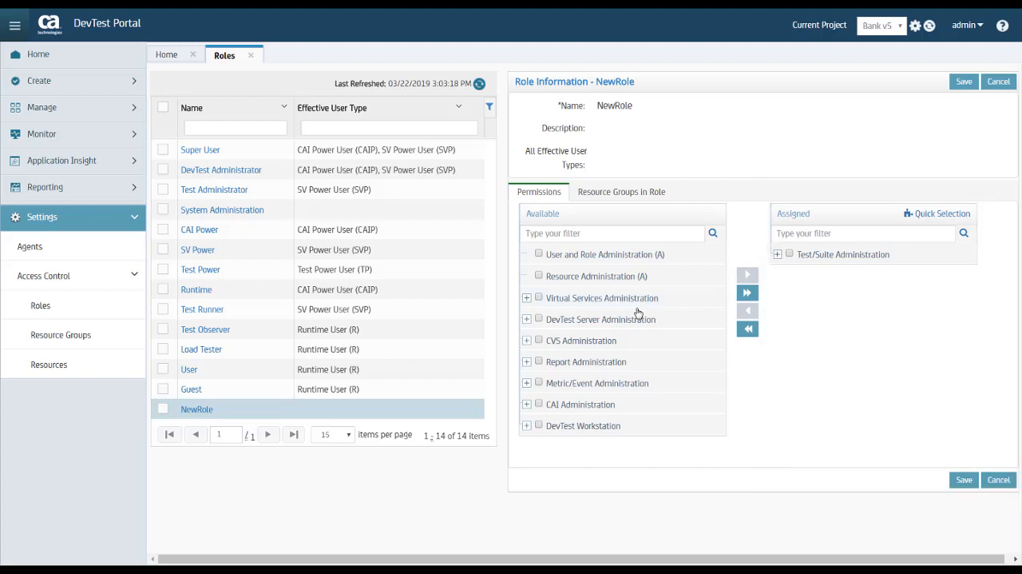
click(527, 297)
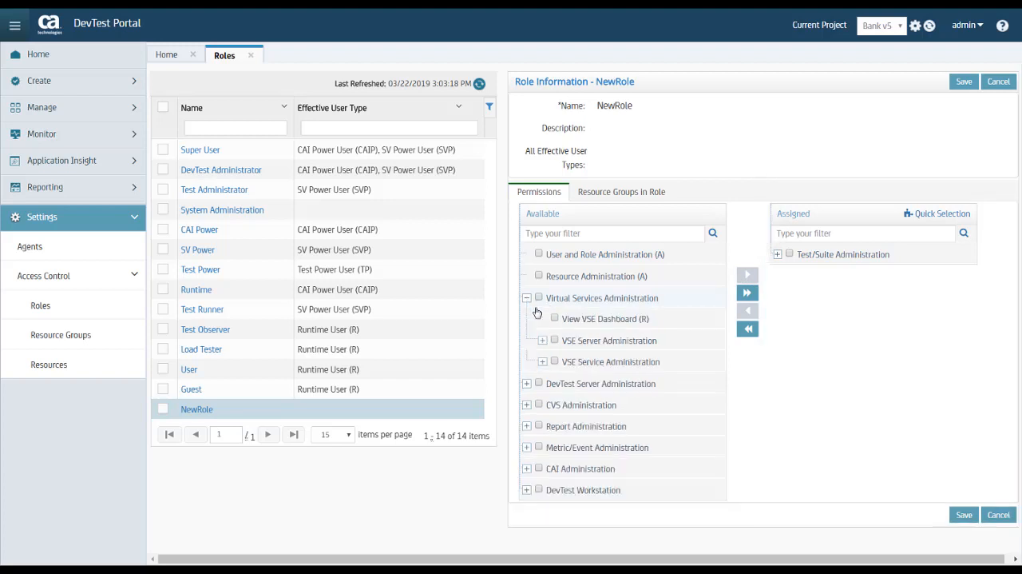
mouse_move(583, 319)
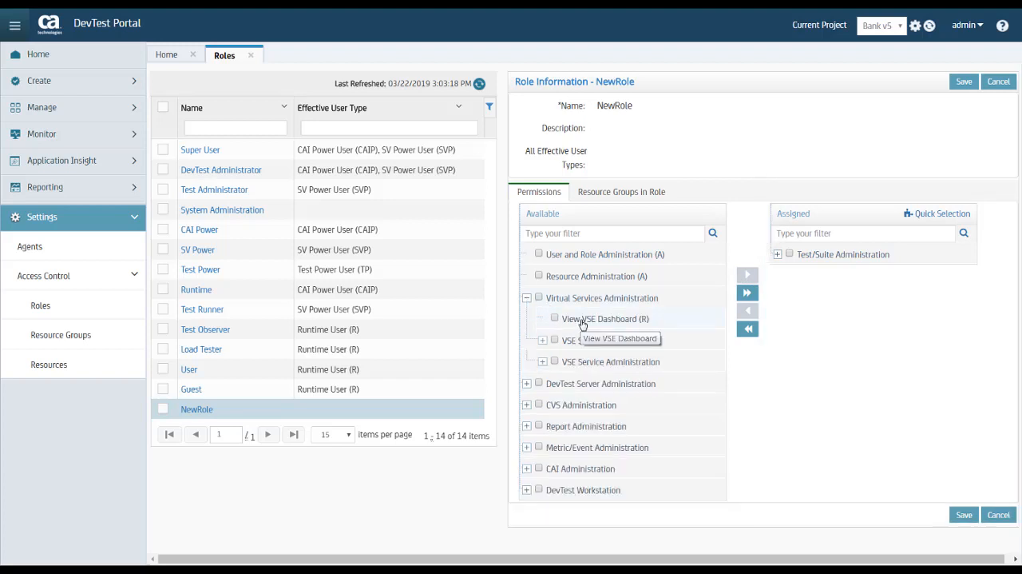
click(555, 318)
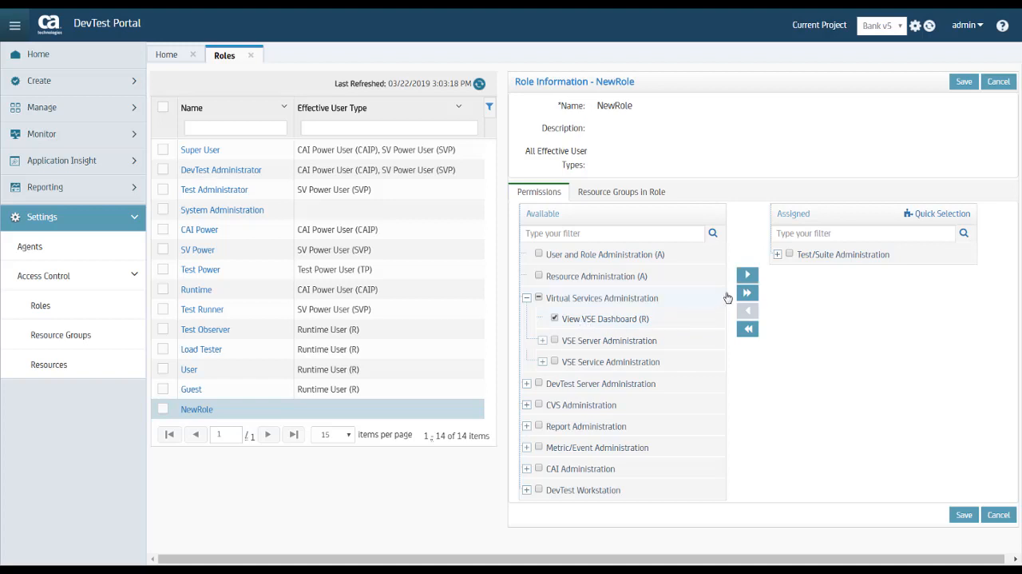
click(747, 274)
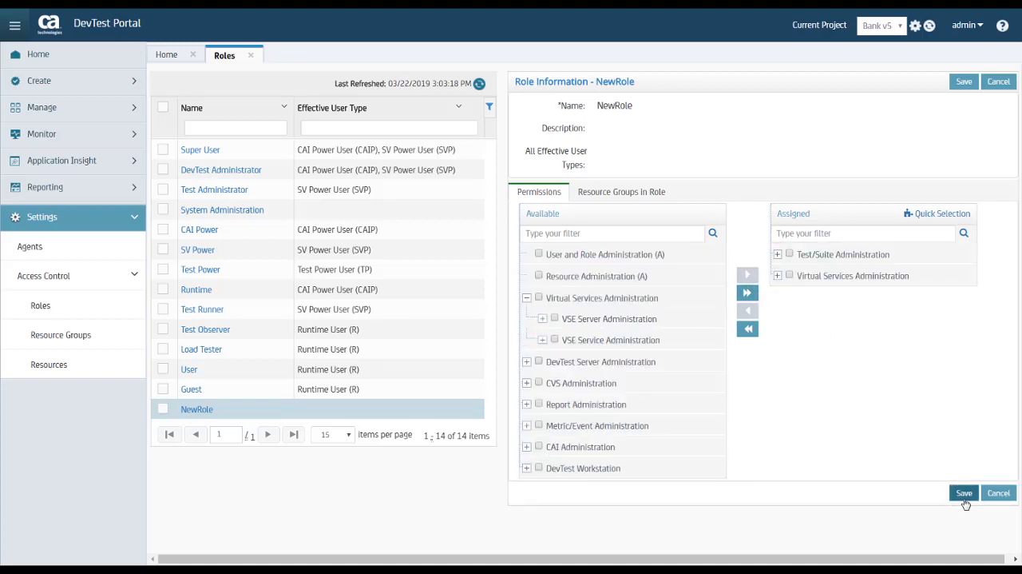
click(964, 492)
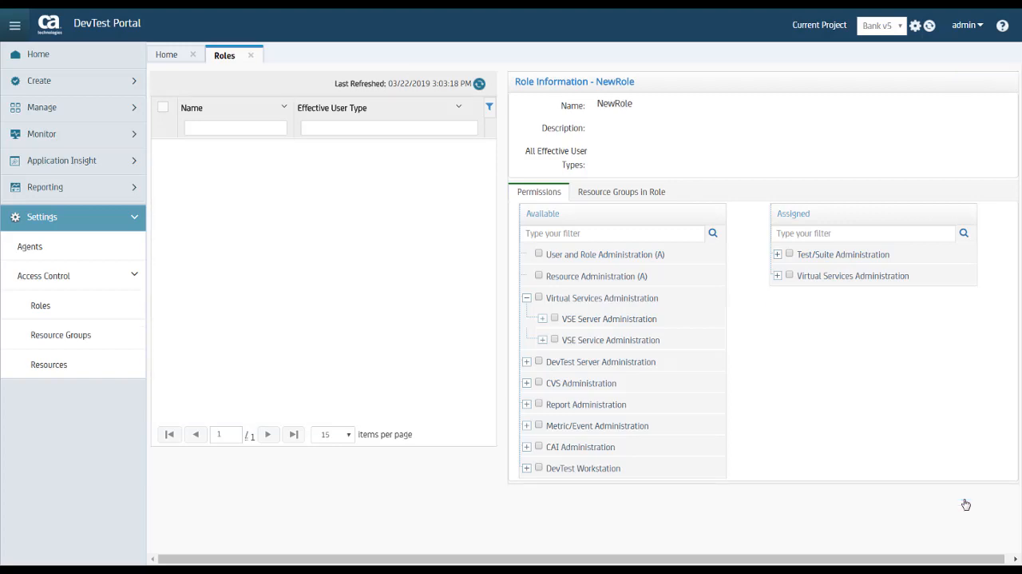
click(479, 83)
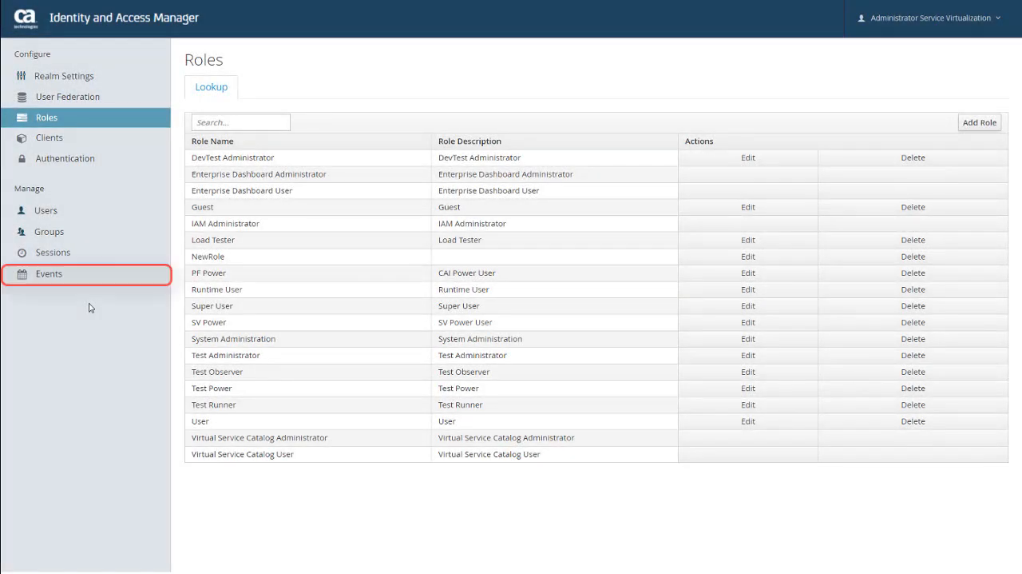
- Review the login events log, then return to the service_virtualization realm welcome page
click(48, 273)
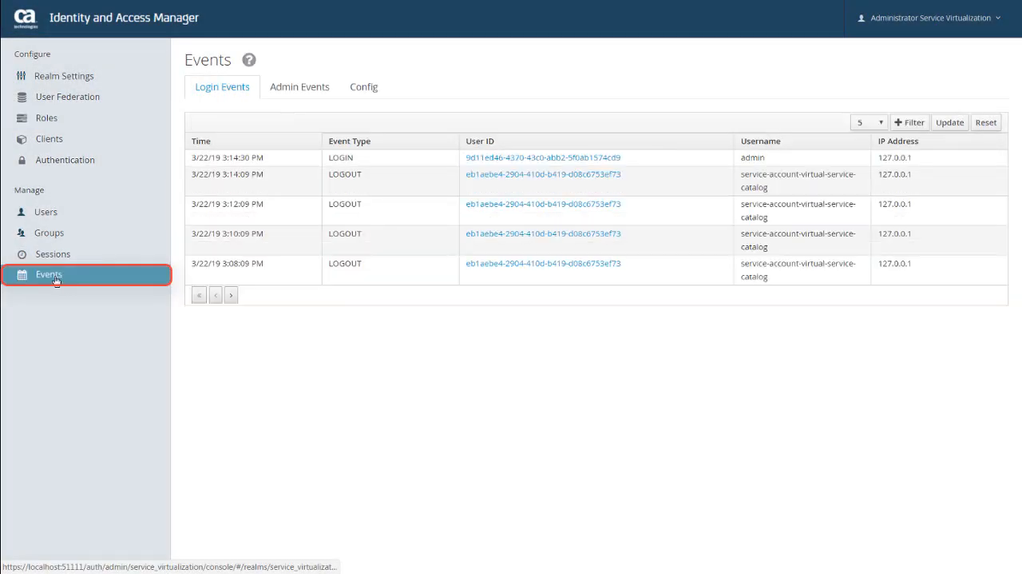
click(48, 274)
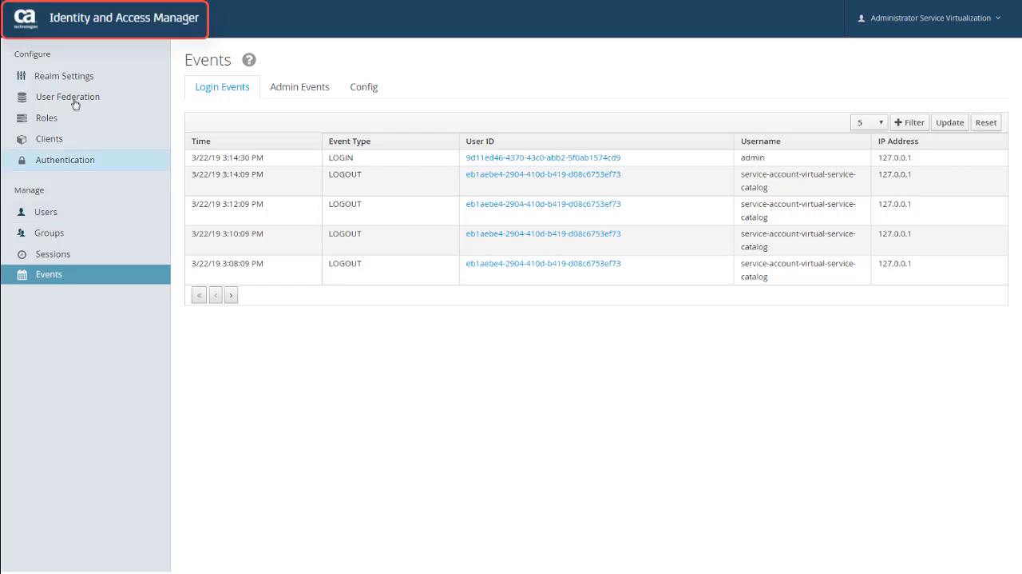
click(64, 75)
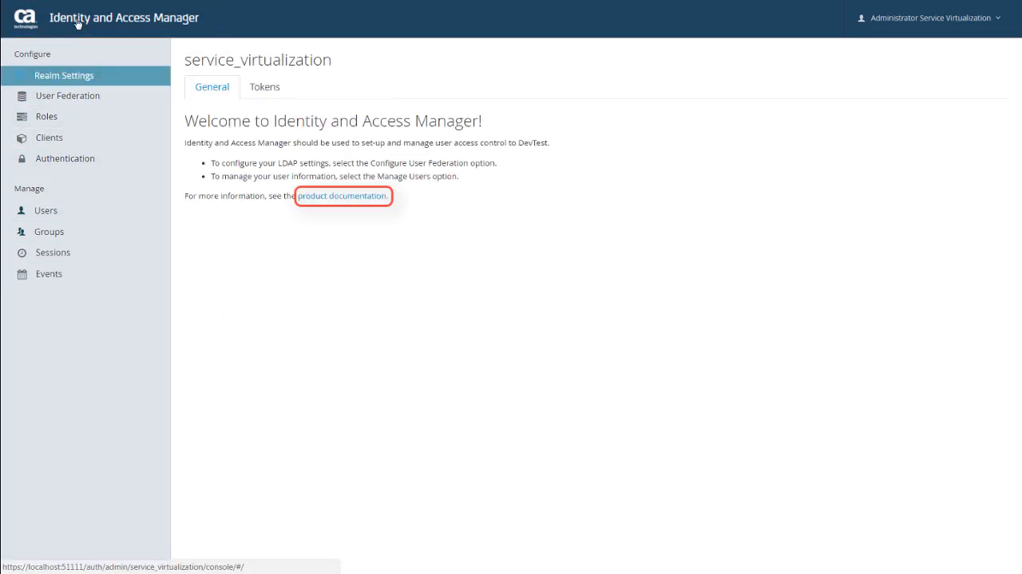